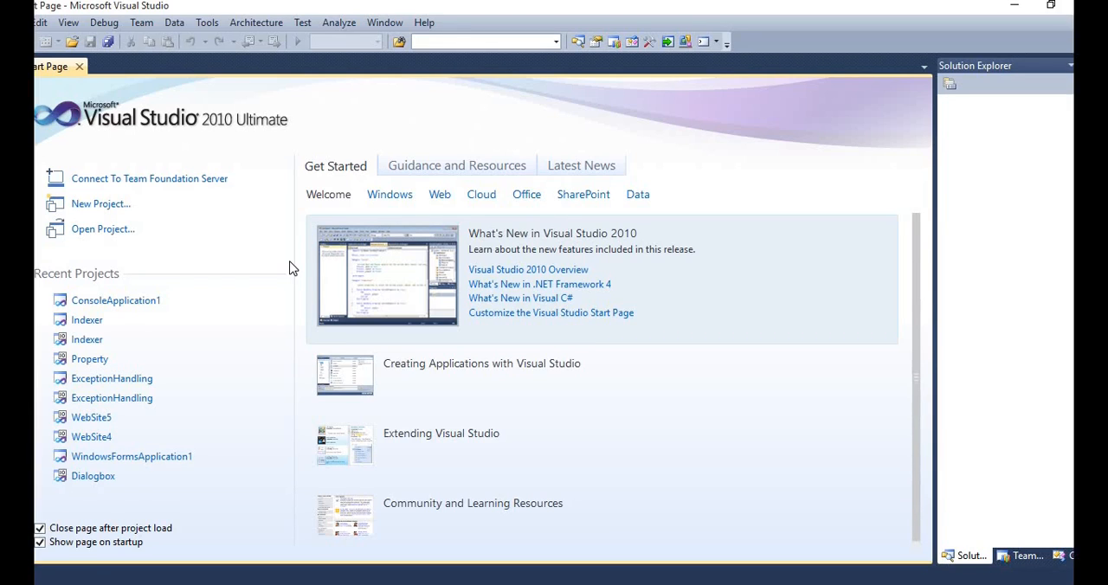
# - Open the New Project dialog from the File > New menu
pyautogui.click(39, 22)
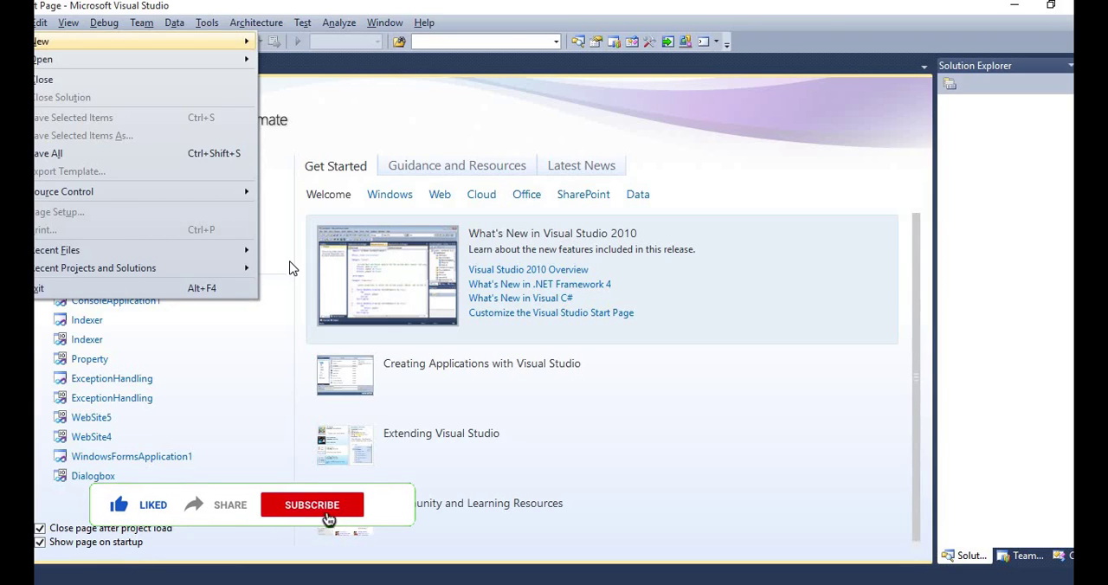
pyautogui.click(41, 40)
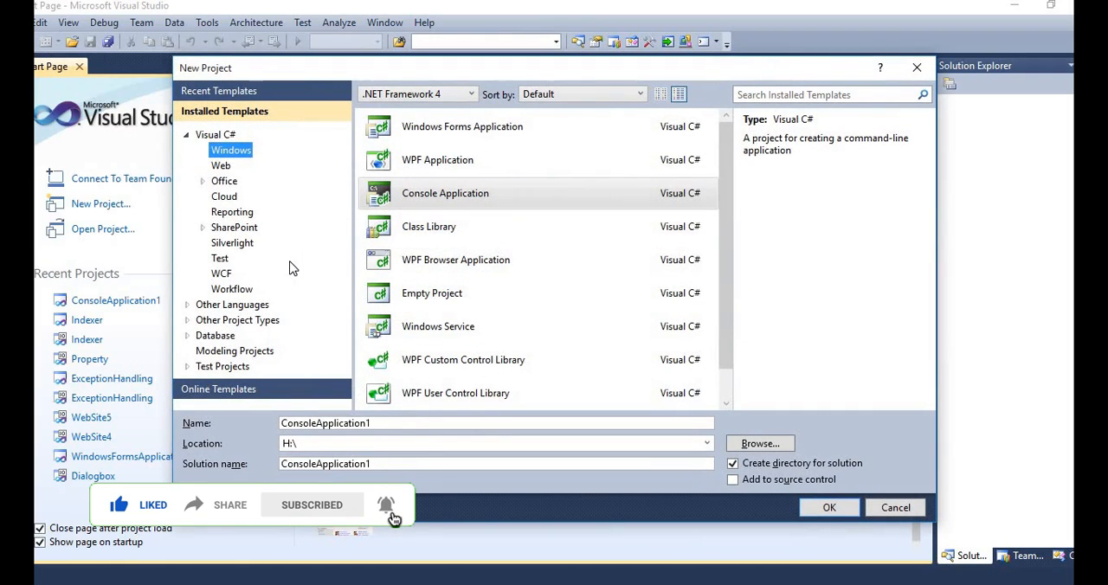
# - Create a Windows Forms Application project named GUI
pyautogui.click(463, 127)
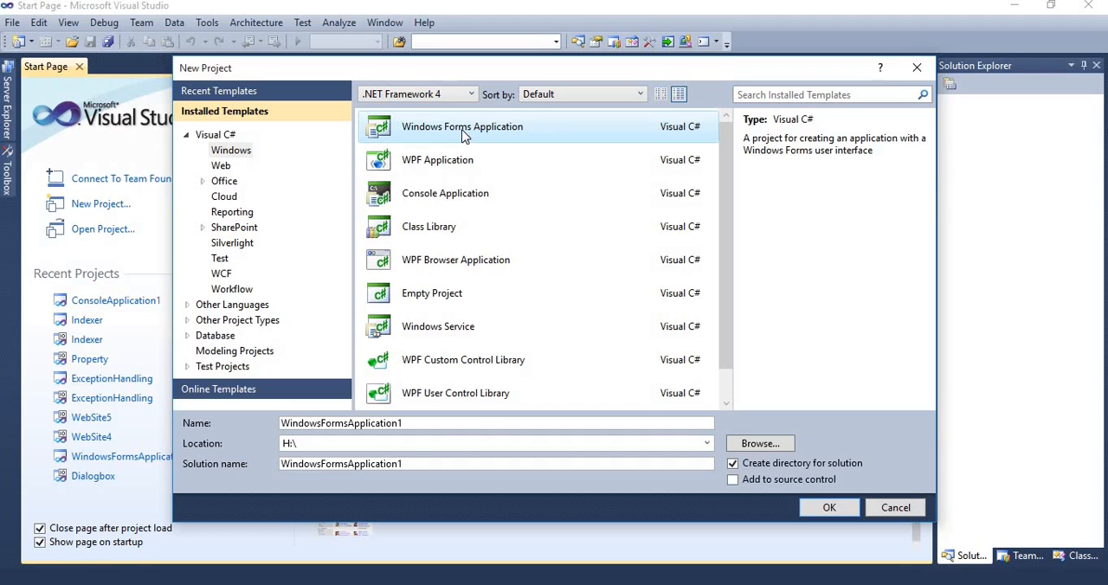
pyautogui.moveTo(462, 127)
pyautogui.write('GU')
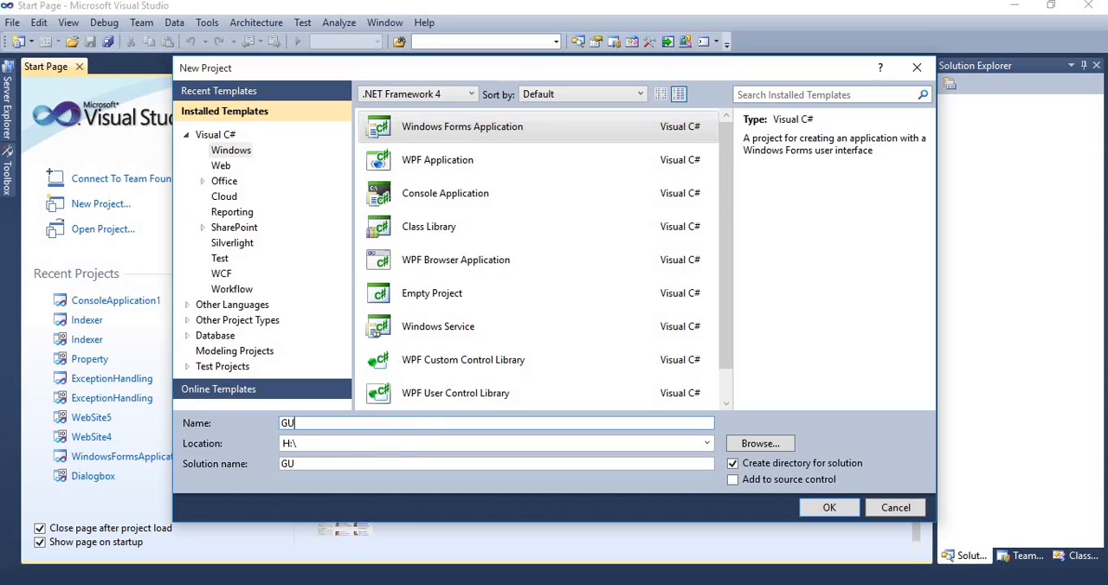
pyautogui.write('I')
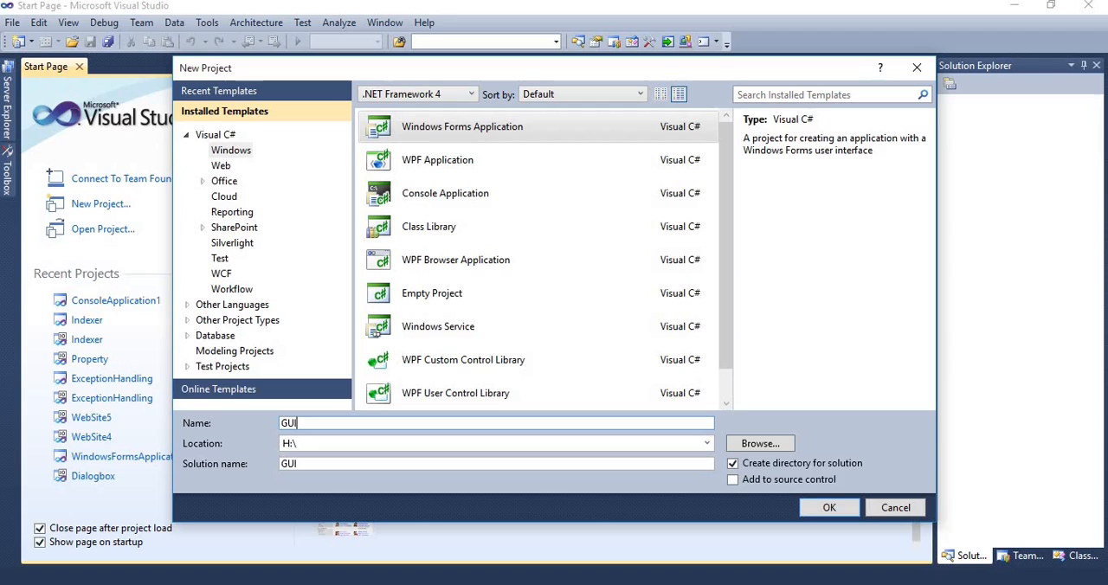
pyautogui.moveTo(321, 485)
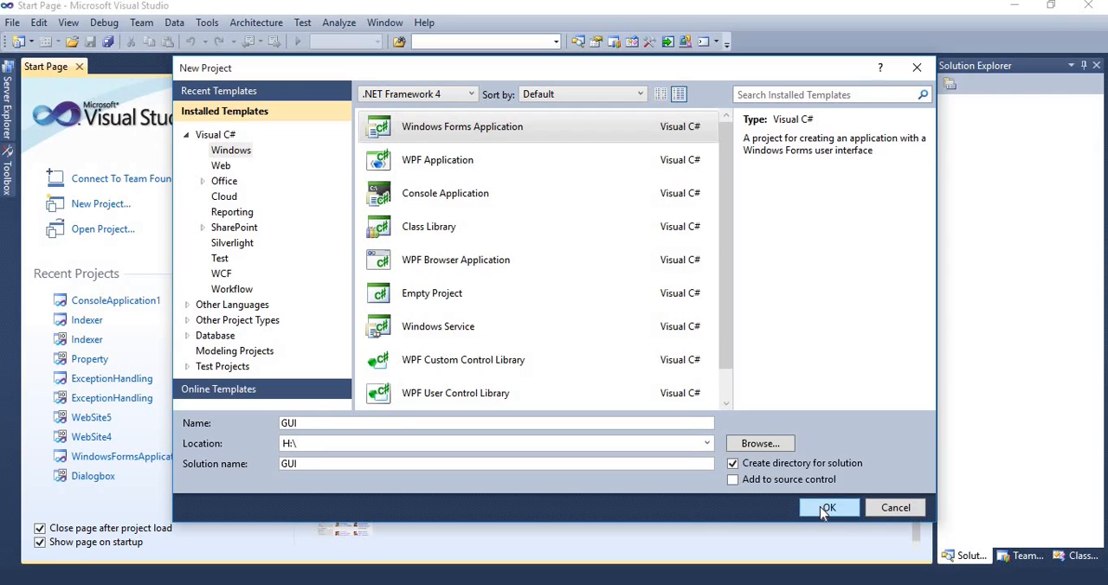
pyautogui.click(828, 508)
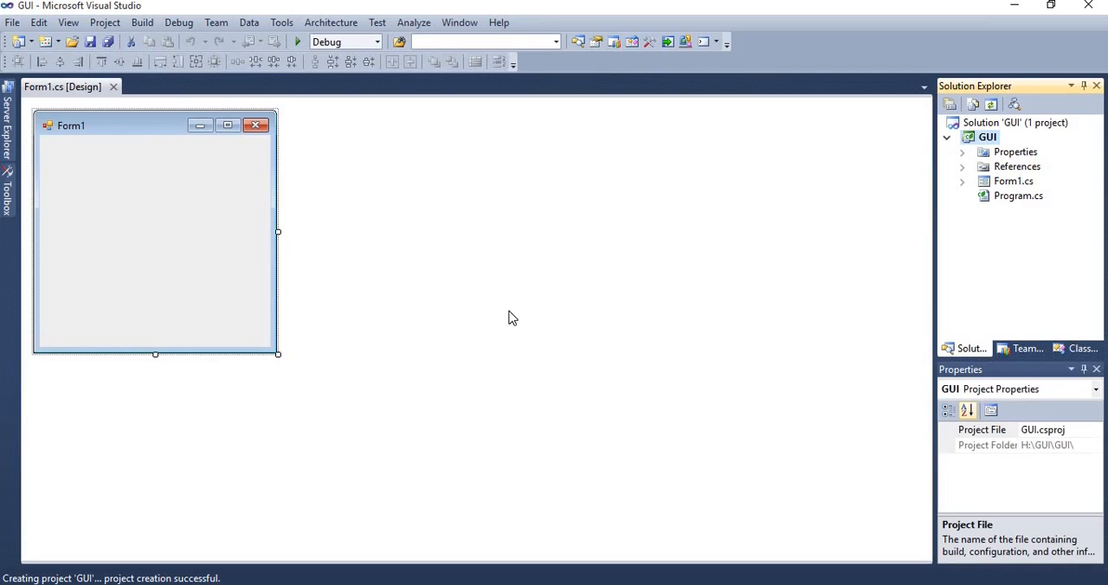
pyautogui.moveTo(310, 268)
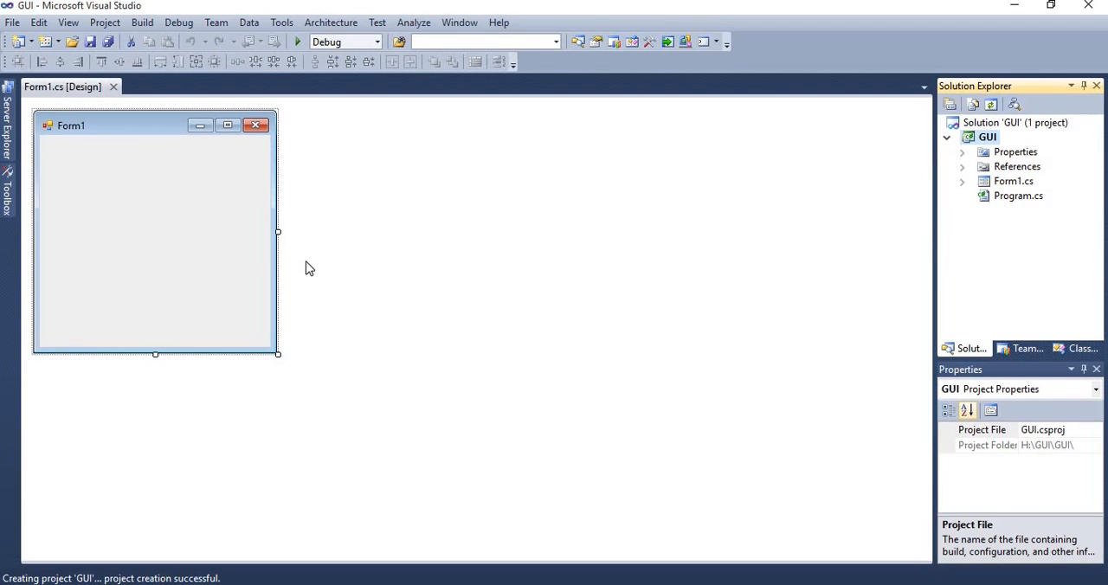
# - Show the Toolbox, look at Server Explorer, then return to the Toolbox controls
pyautogui.click(154, 234)
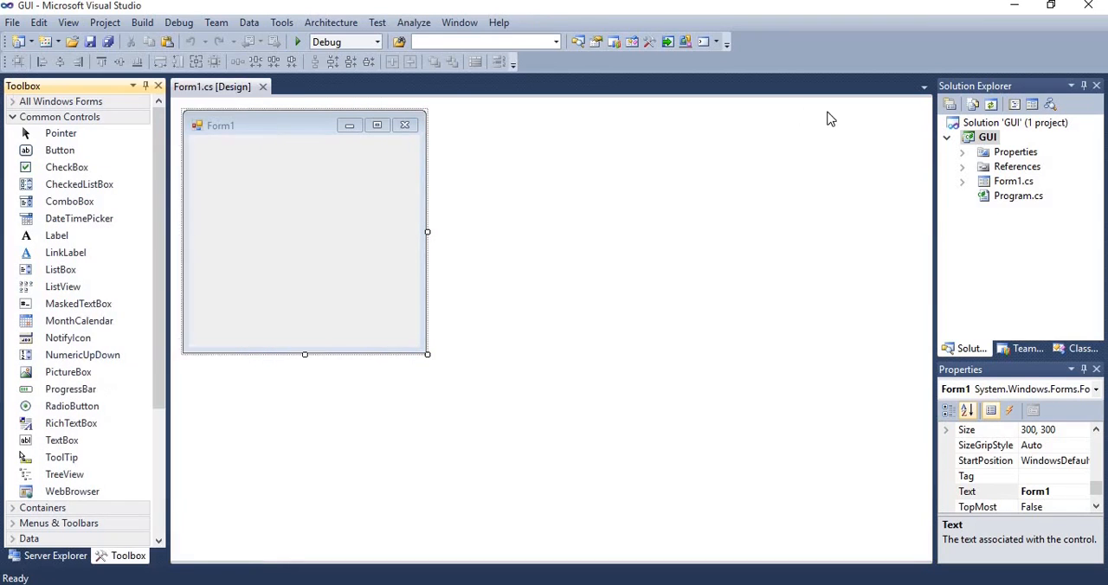
pyautogui.click(988, 137)
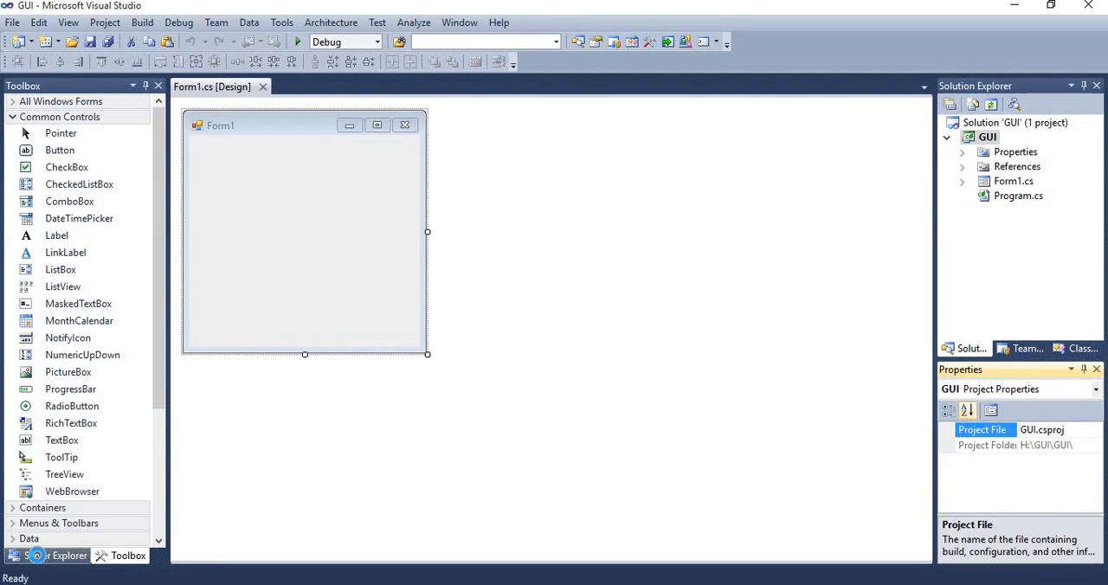
pyautogui.click(55, 555)
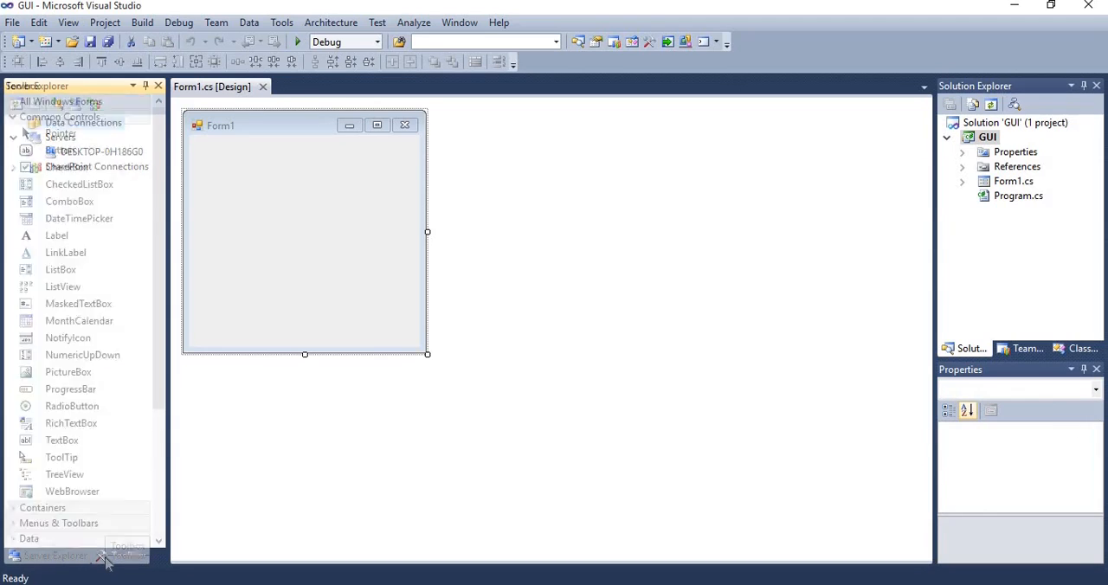
pyautogui.click(55, 556)
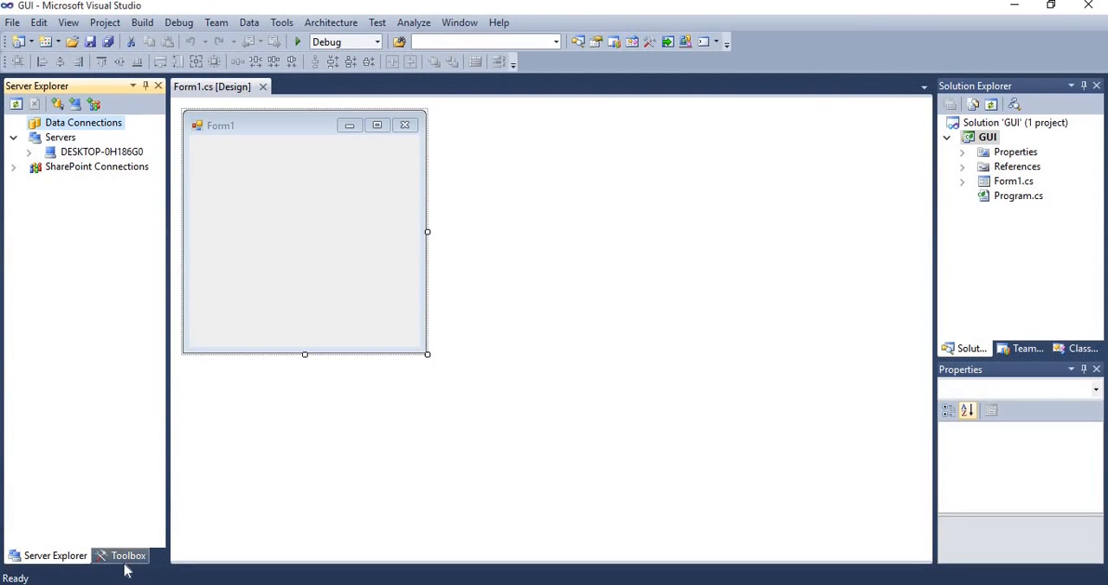
pyautogui.click(128, 556)
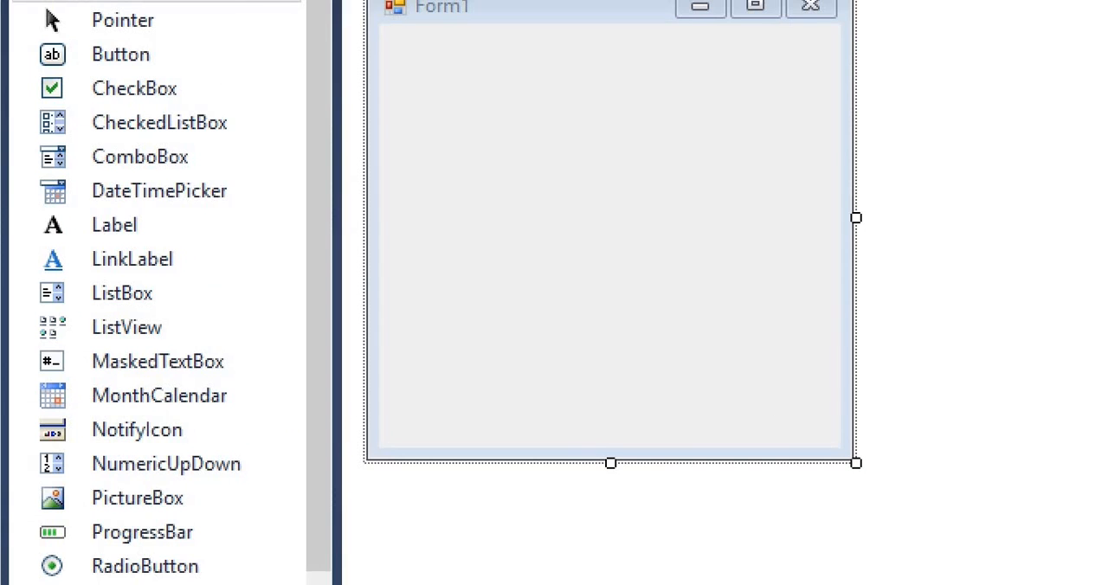
pyautogui.scroll(3)
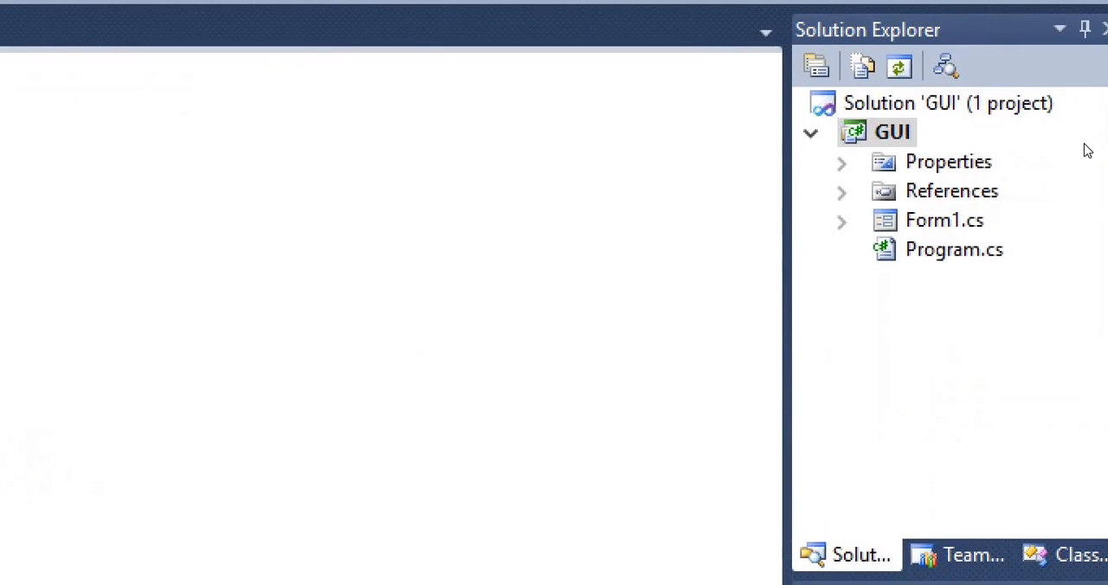
pyautogui.moveTo(990, 179)
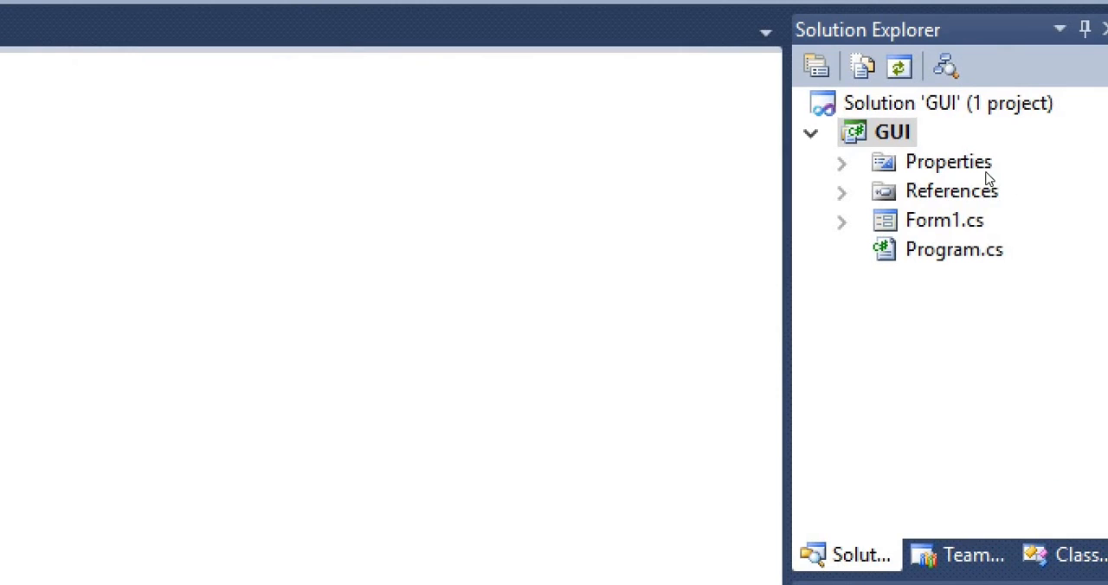
pyautogui.click(945, 220)
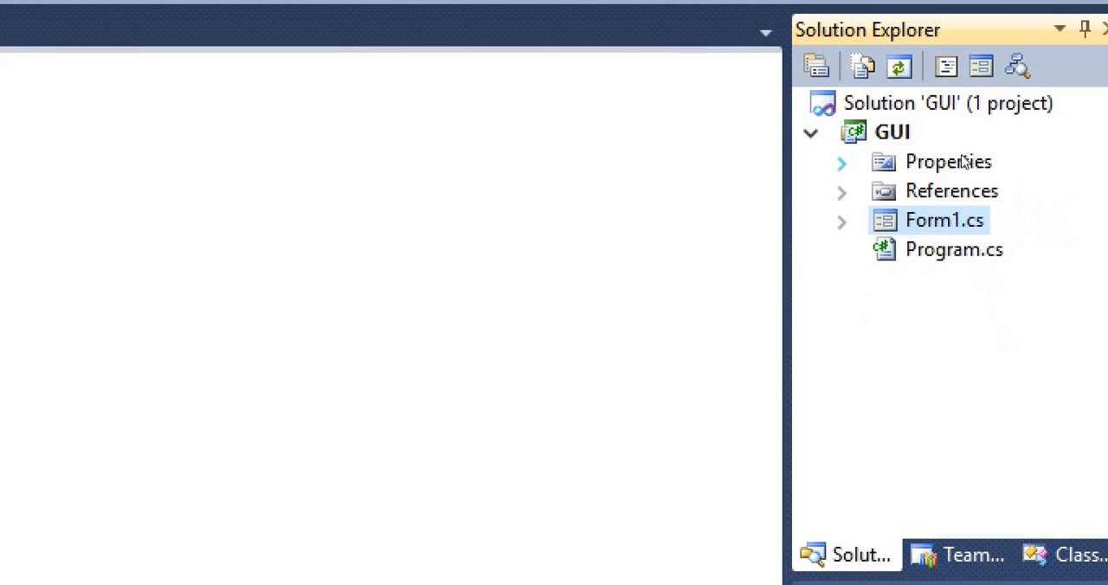
pyautogui.moveTo(964, 188)
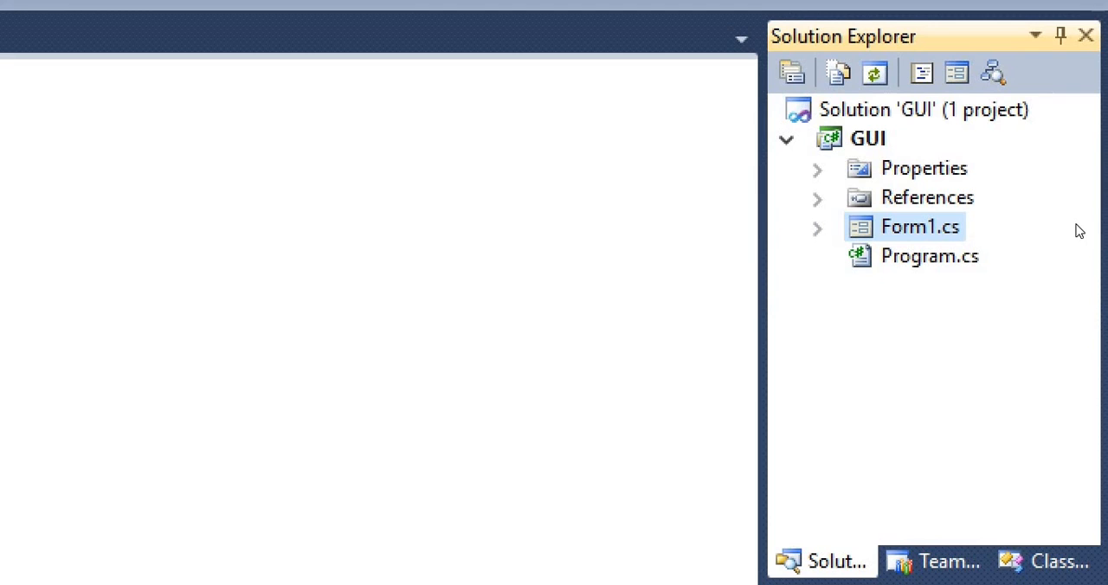
pyautogui.moveTo(1008, 226)
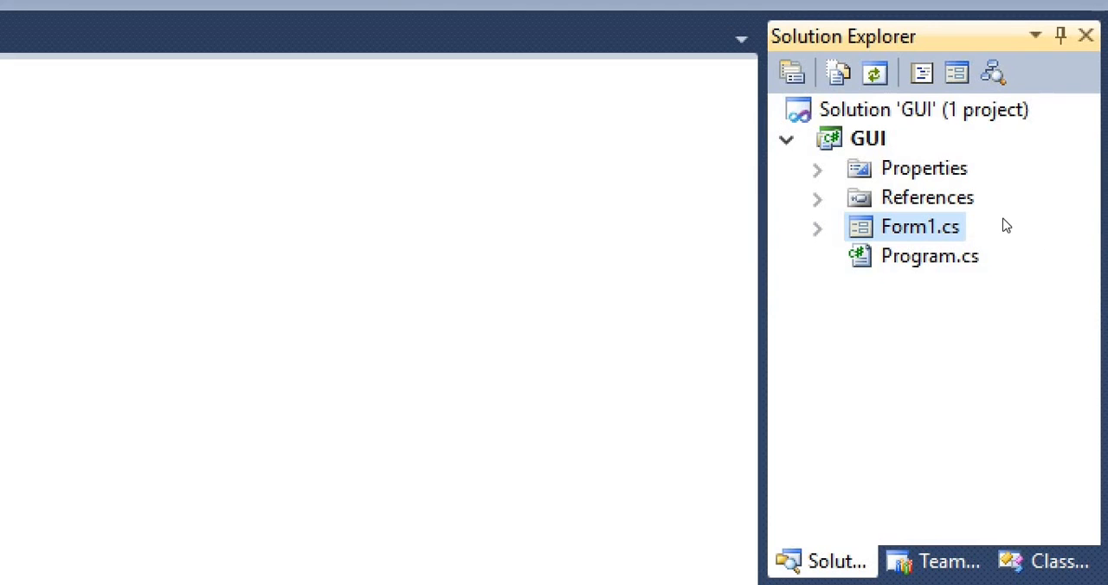
pyautogui.moveTo(1064, 315)
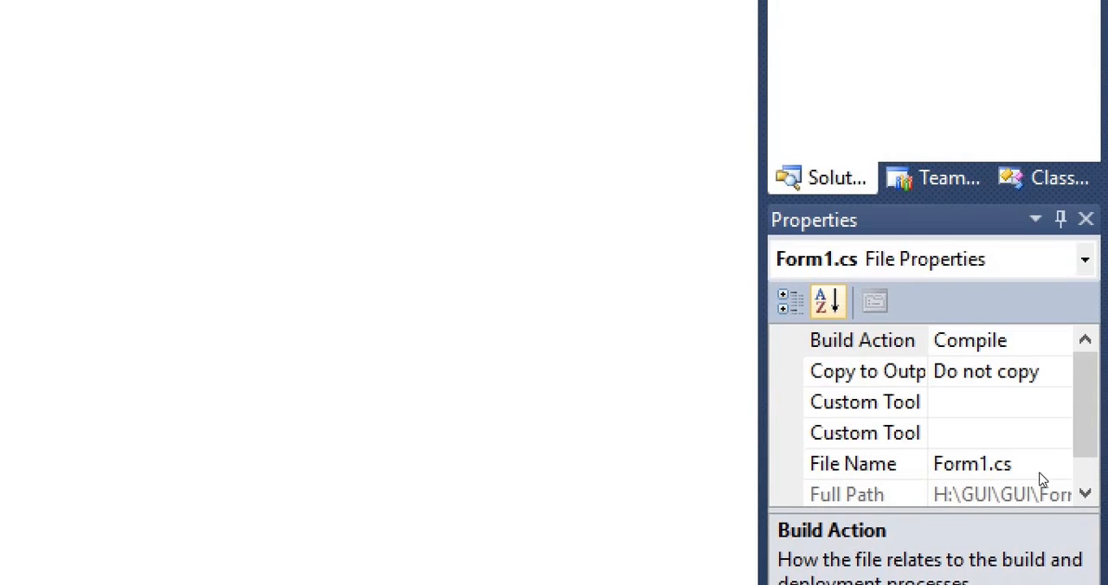
pyautogui.moveTo(984, 450)
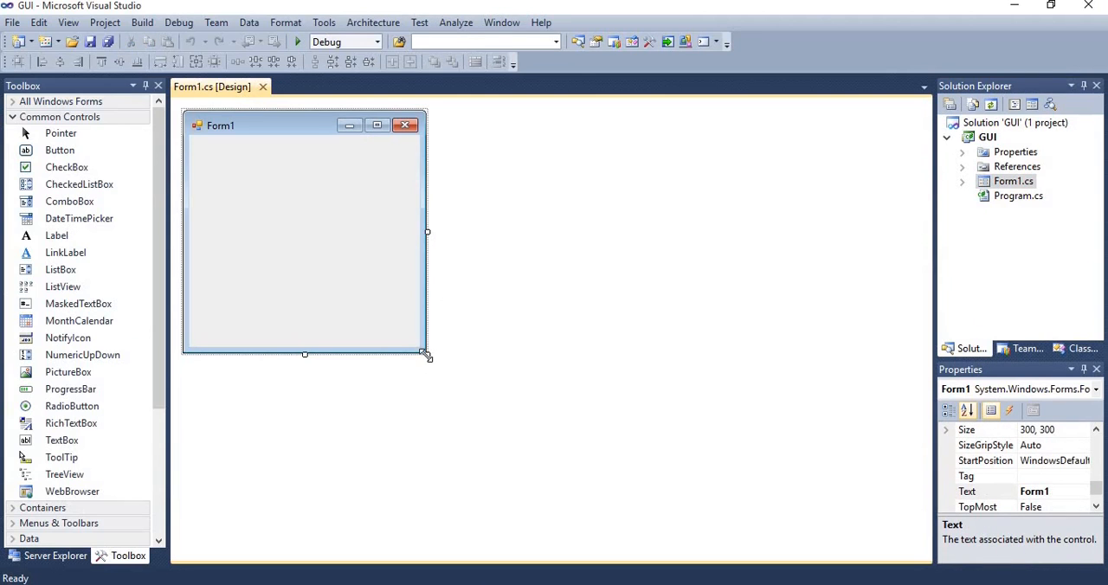
# - Drag Form1's corner handle until the form measures 632 by 440
pyautogui.moveTo(426, 356); pyautogui.dragTo(654, 439)
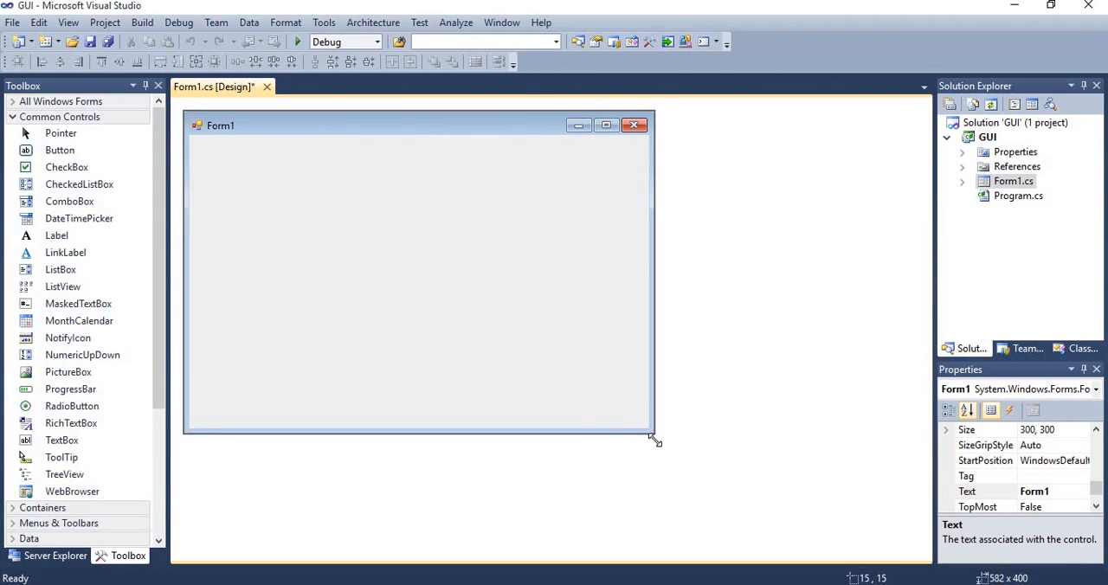
pyautogui.moveTo(652, 440); pyautogui.dragTo(696, 465)
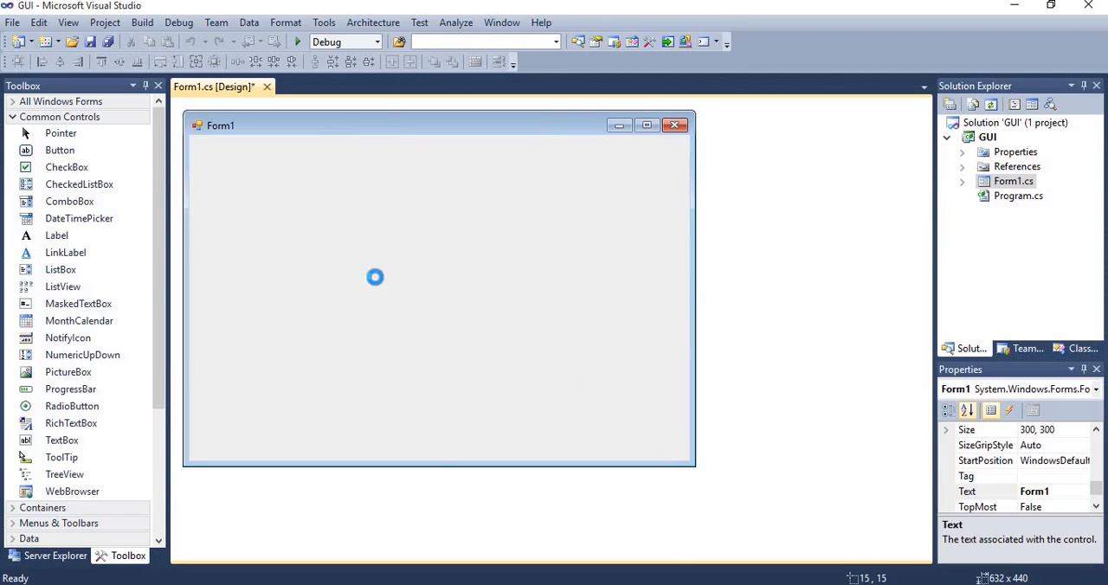
pyautogui.moveTo(683, 464); pyautogui.dragTo(699, 468)
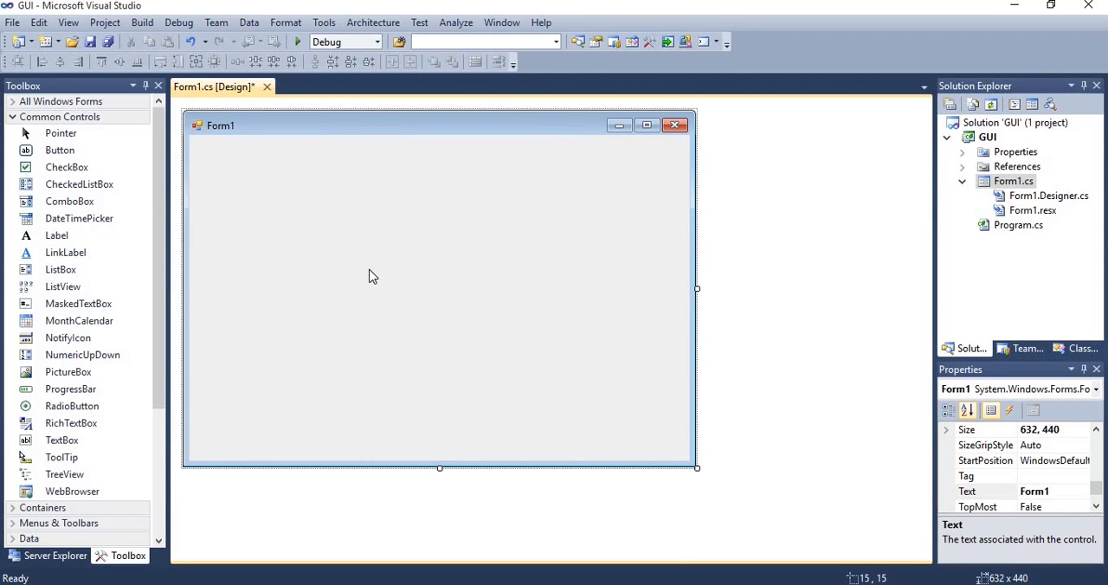
pyautogui.moveTo(1035, 236)
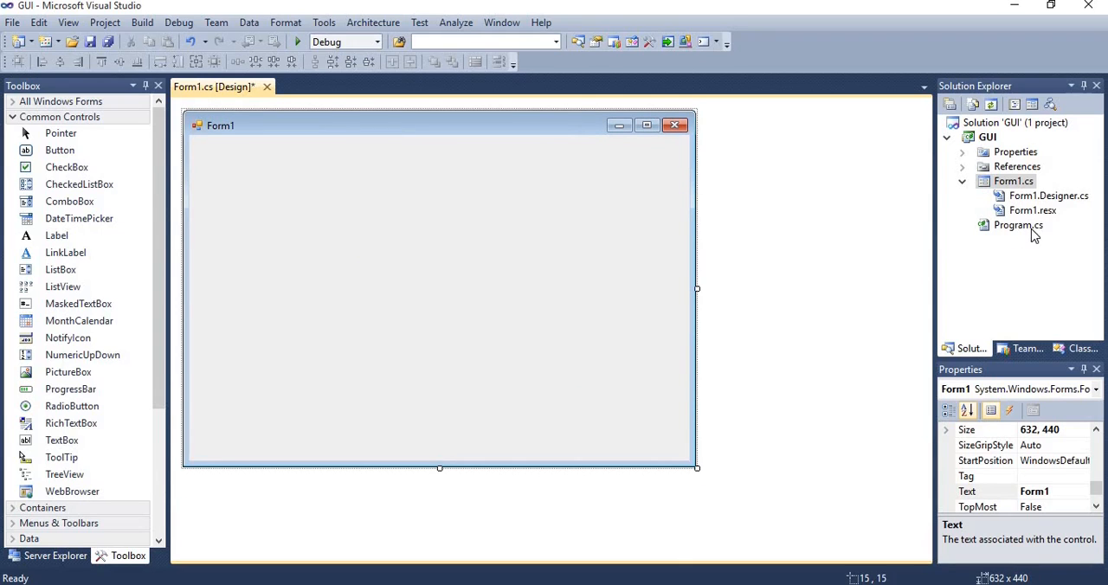
pyautogui.click(1018, 225)
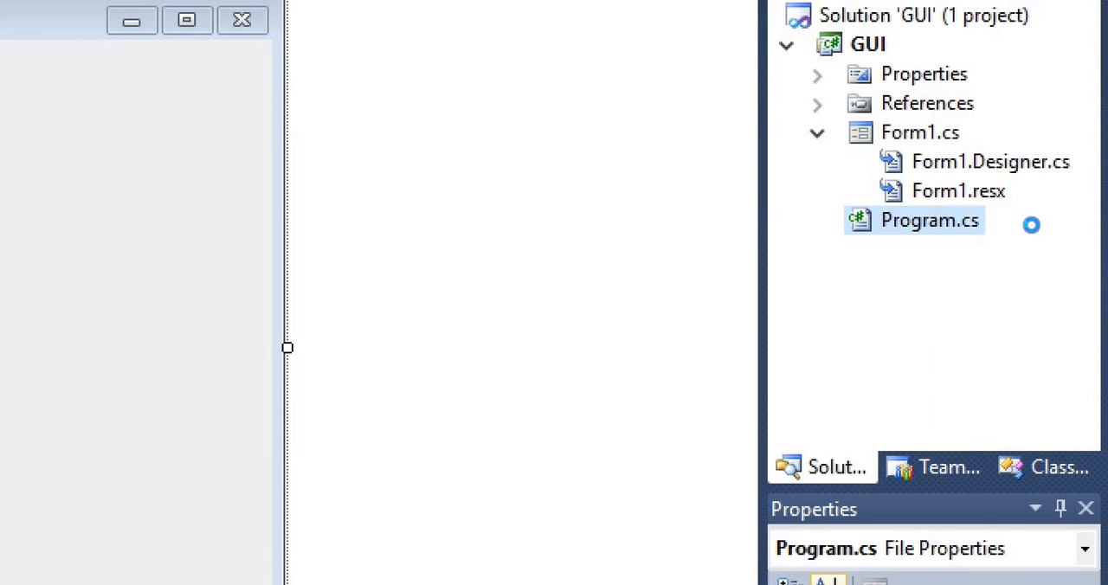
pyautogui.doubleClick(929, 220)
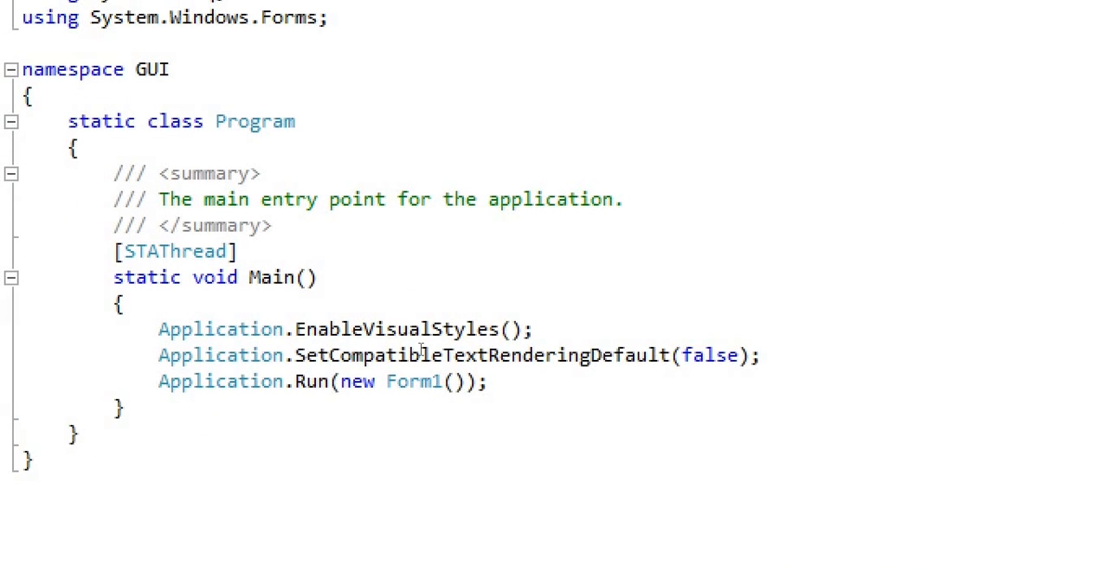
pyautogui.doubleClick(413, 381)
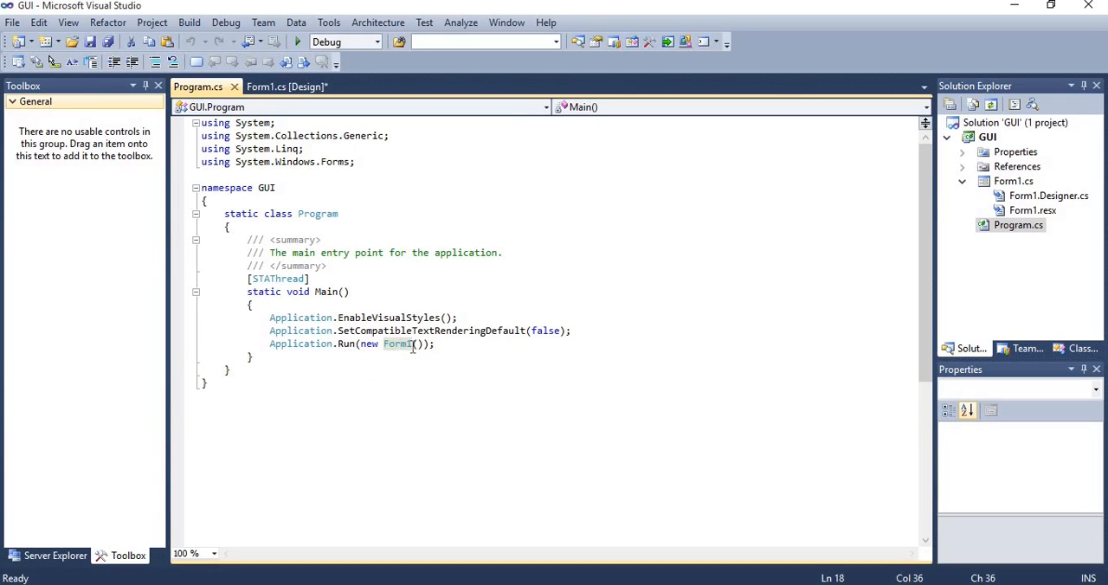
pyautogui.moveTo(399, 344)
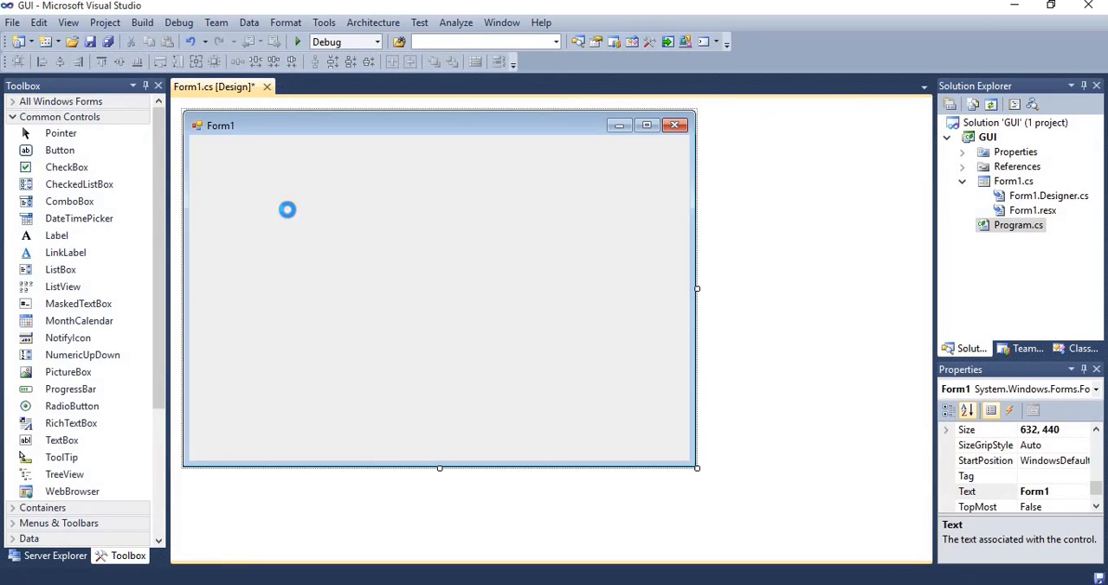
# - Save the project and place two labels on Form1, one below the other
pyautogui.press('ctrl+s')
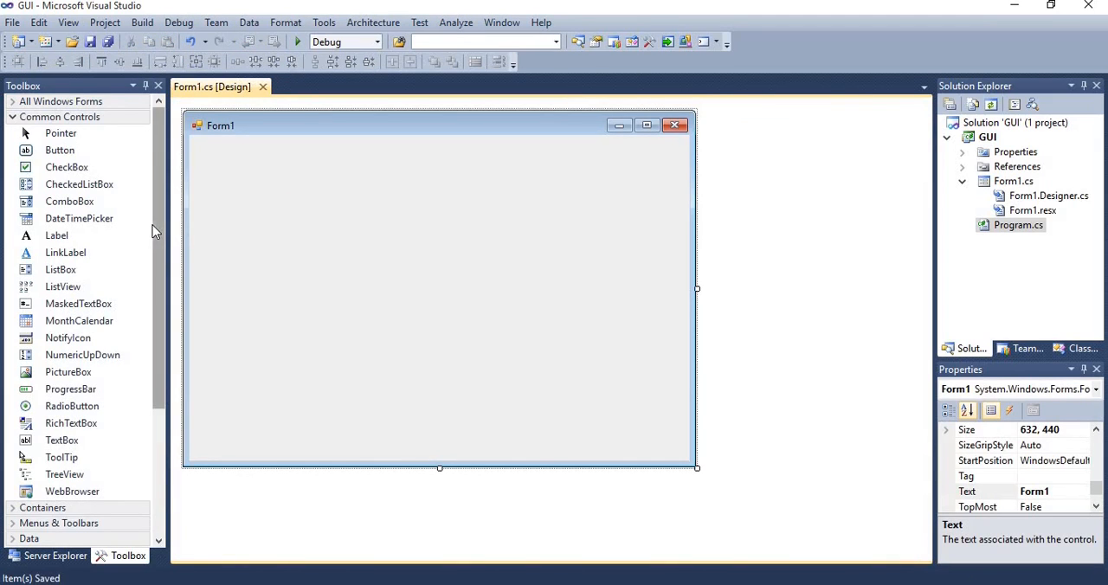
pyautogui.click(57, 235)
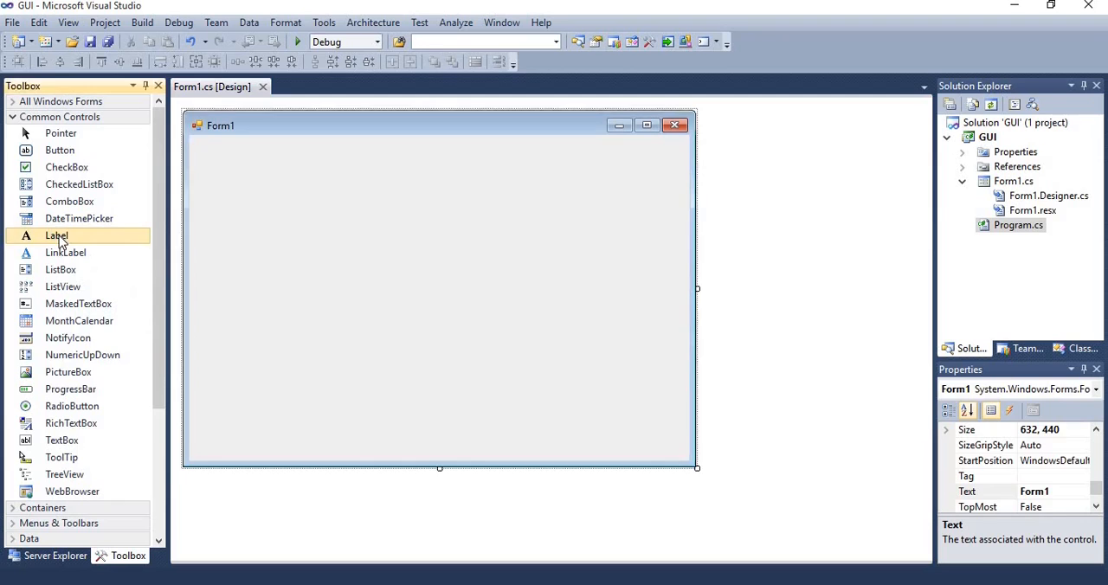
pyautogui.moveTo(57, 235); pyautogui.dragTo(210, 145)
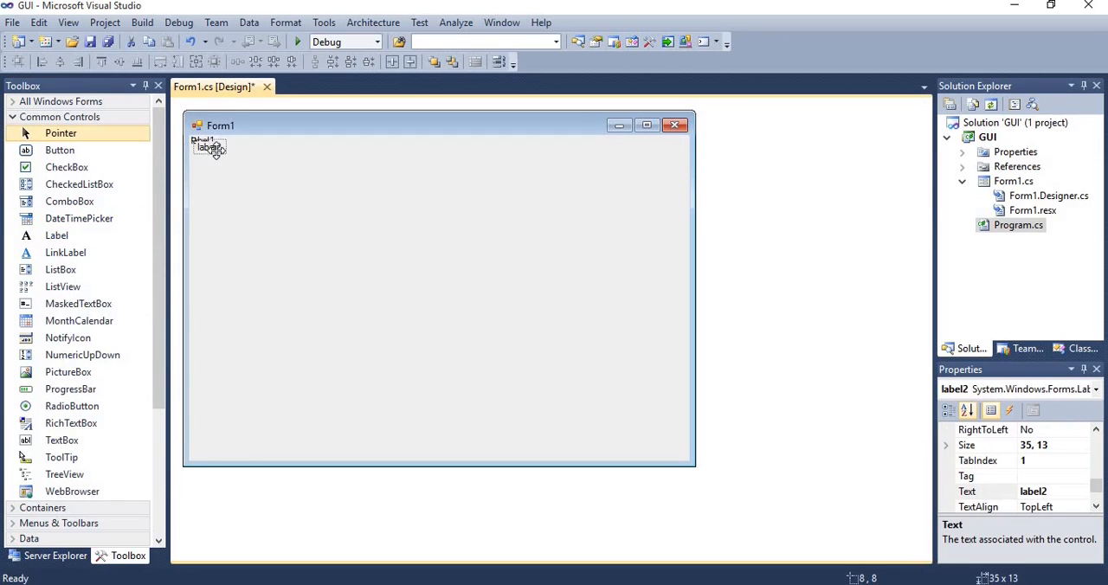
pyautogui.moveTo(212, 147); pyautogui.dragTo(304, 246)
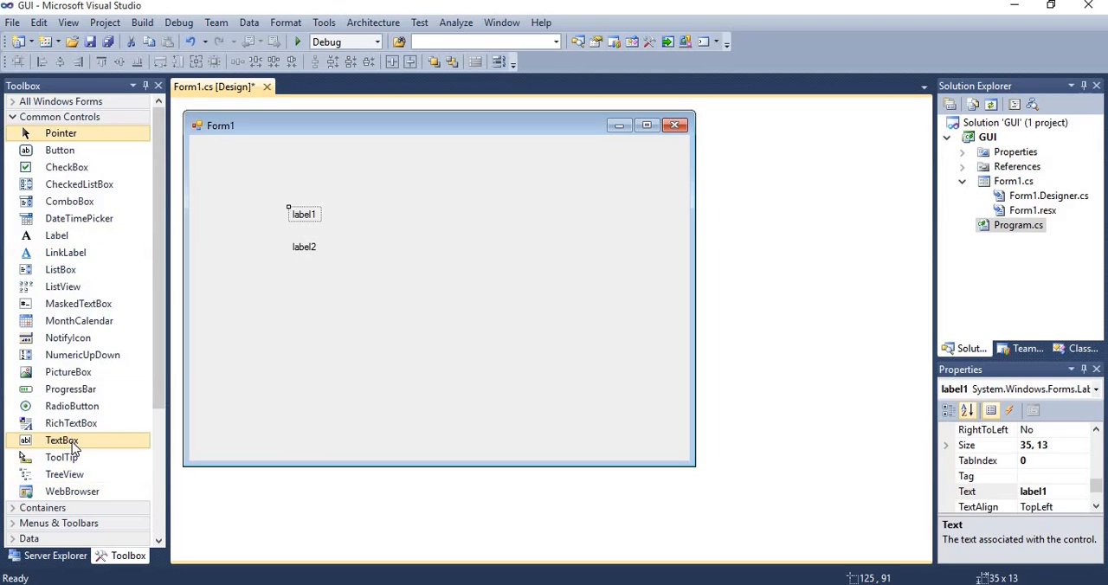
# - Add two text boxes beside the labels
pyautogui.moveTo(61, 440); pyautogui.dragTo(337, 224)
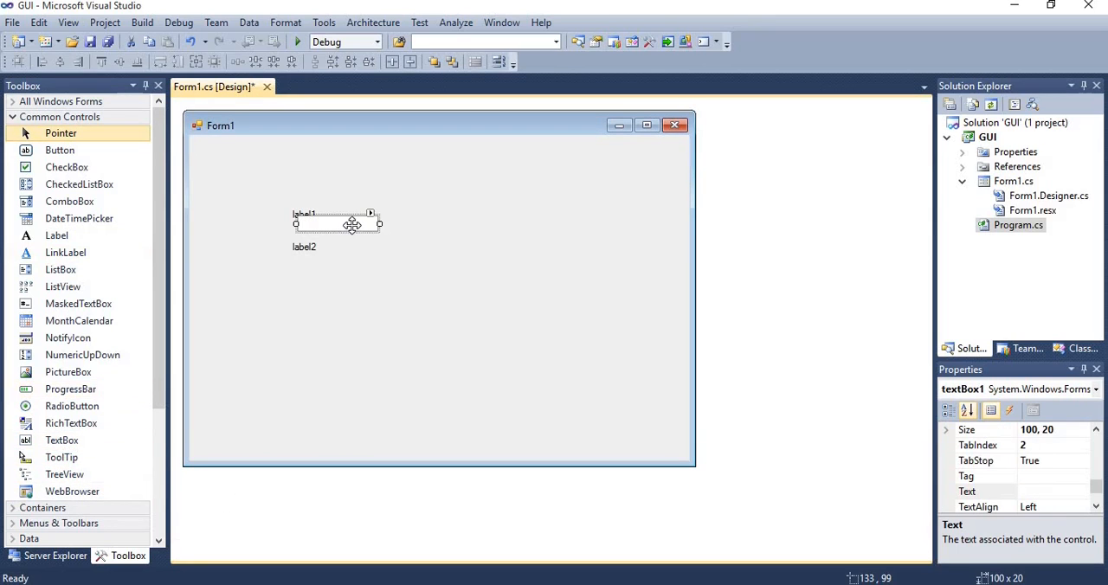
pyautogui.moveTo(338, 223); pyautogui.dragTo(407, 214)
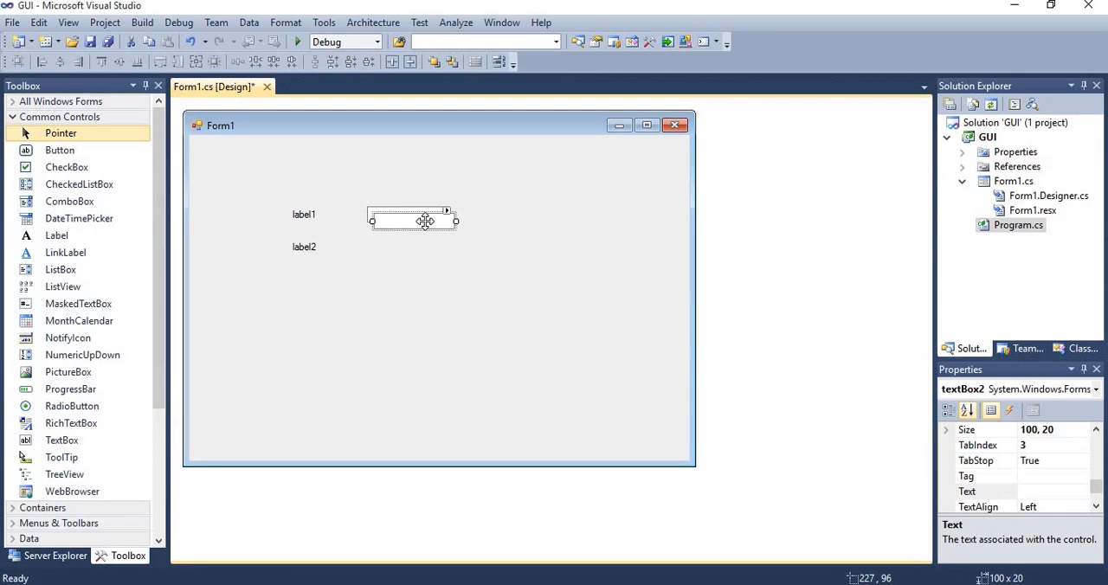
pyautogui.moveTo(424, 220); pyautogui.dragTo(407, 249)
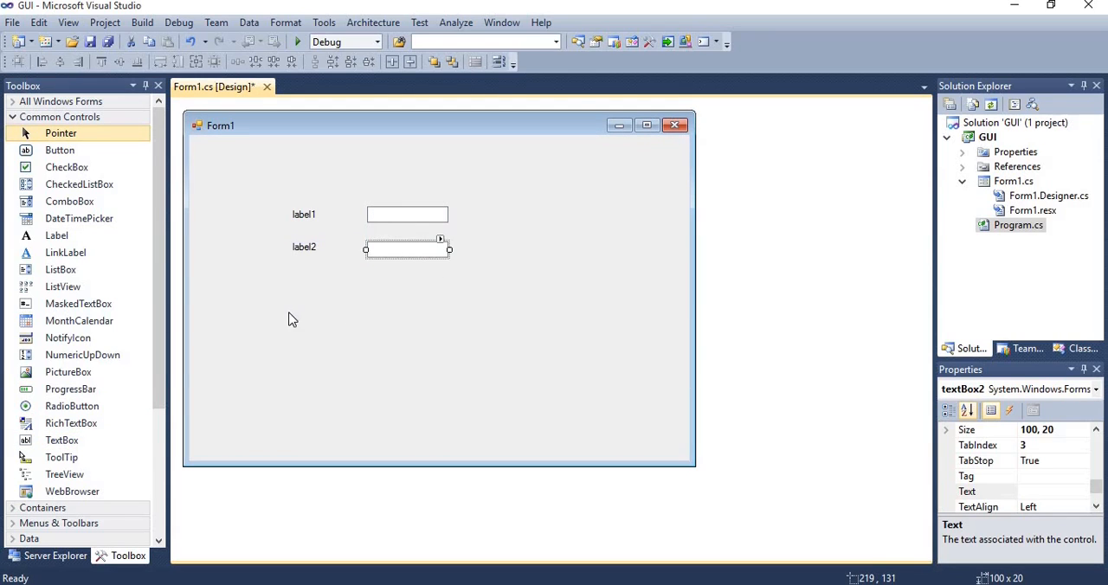
pyautogui.rightClick(323, 290)
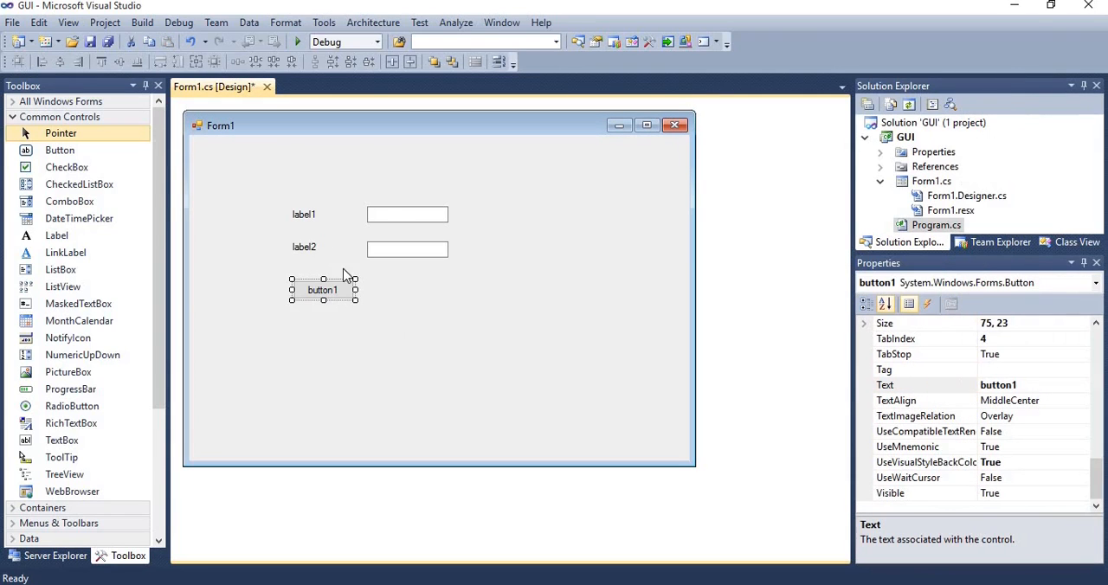
# - Set label1's Text property to 'Enter Username'
pyautogui.click(304, 214)
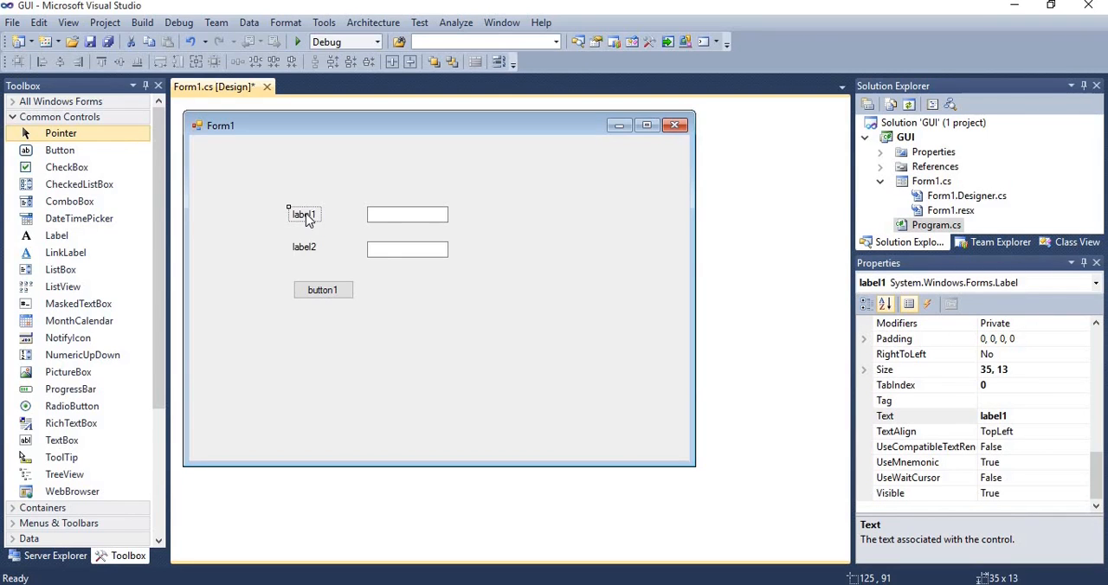
pyautogui.rightClick(304, 214)
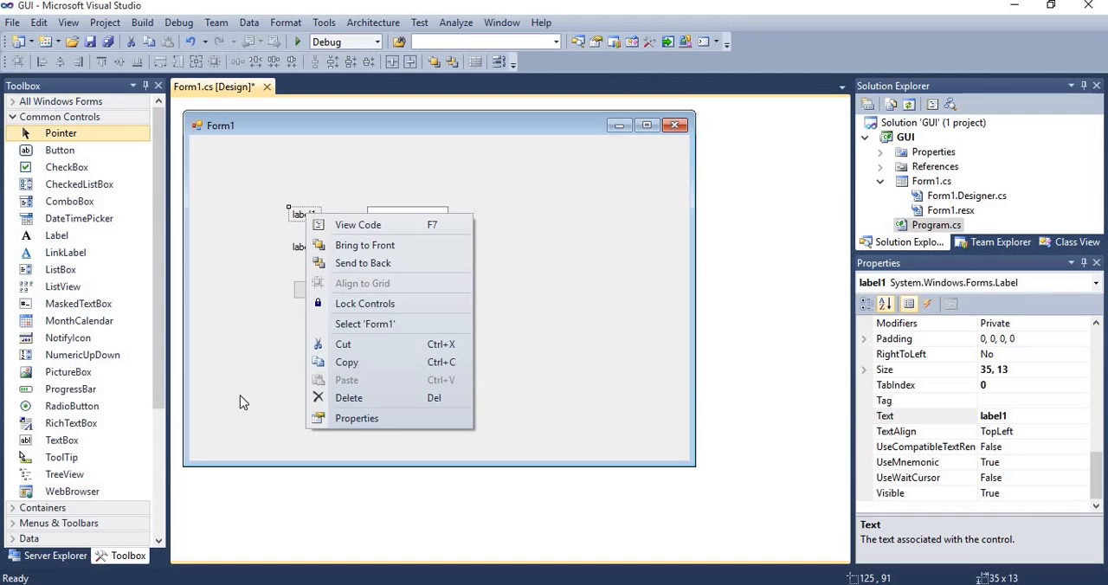
pyautogui.moveTo(356, 419)
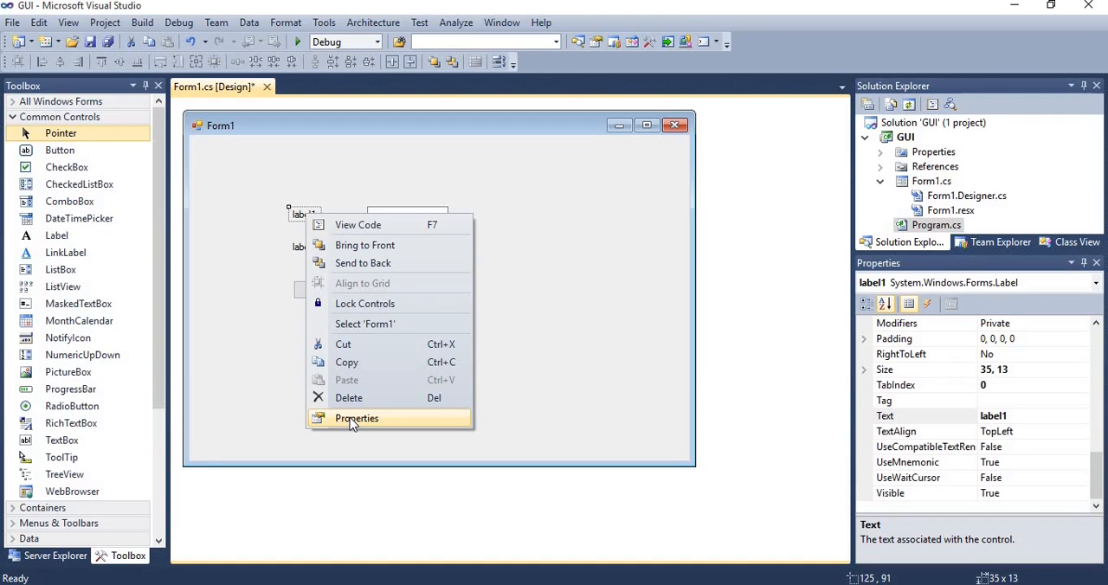
pyautogui.click(355, 419)
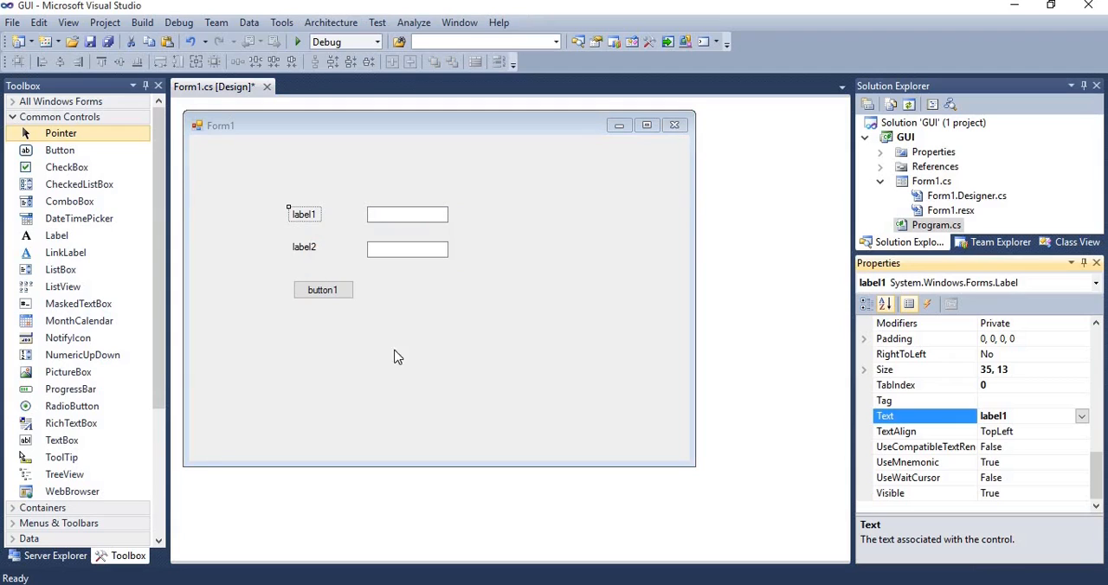
pyautogui.moveTo(734, 388)
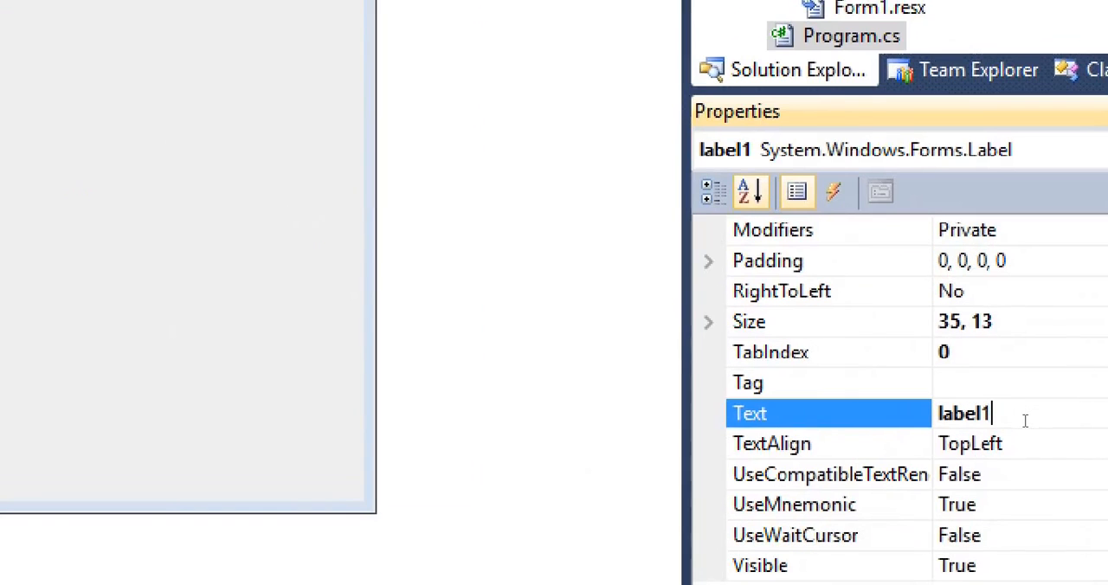
pyautogui.press('ctrl+a')
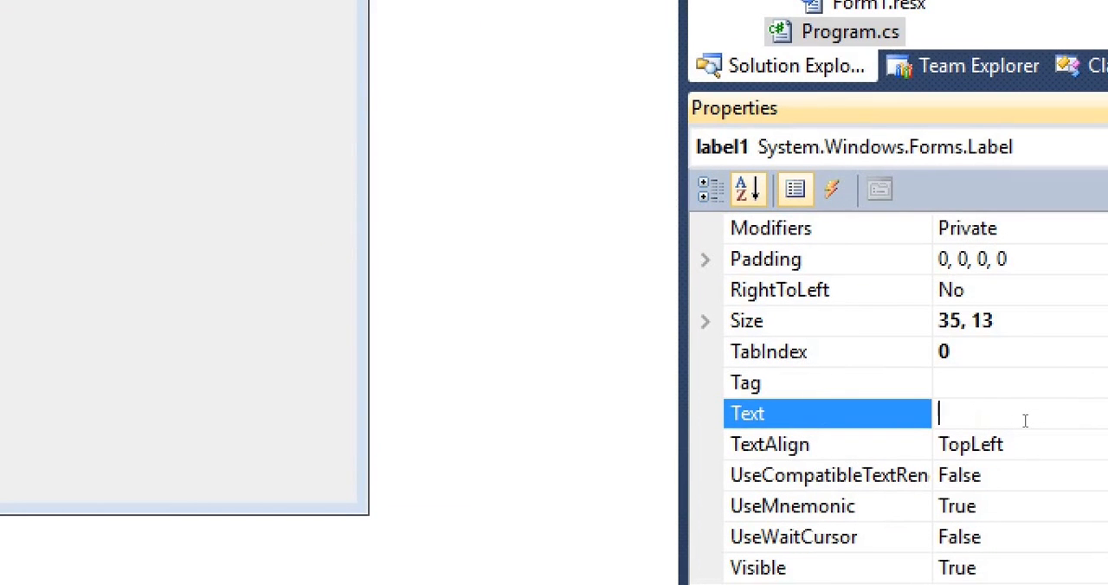
pyautogui.write('Enter')
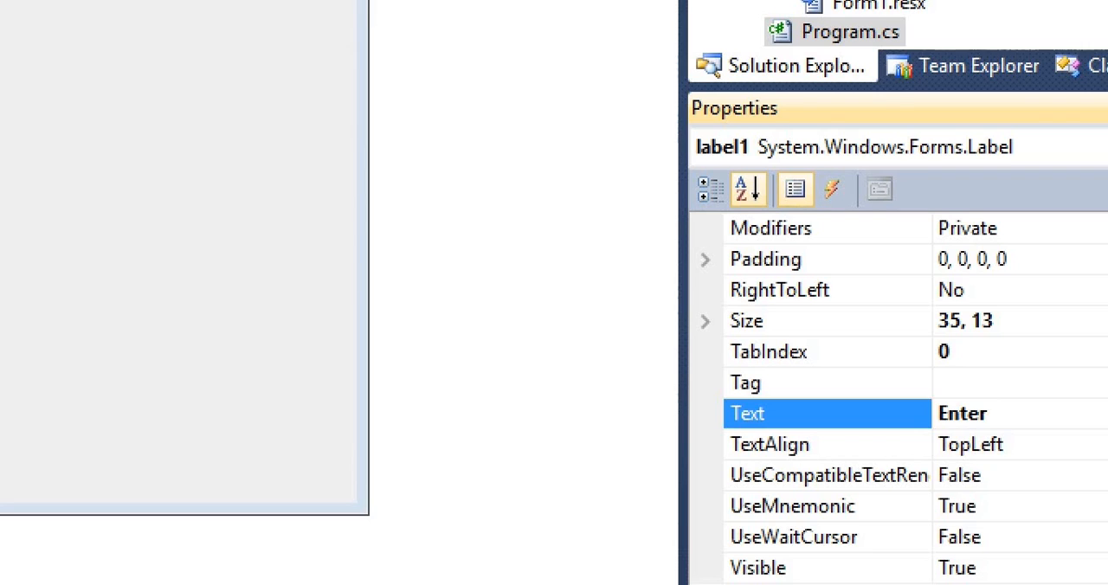
pyautogui.write('User')
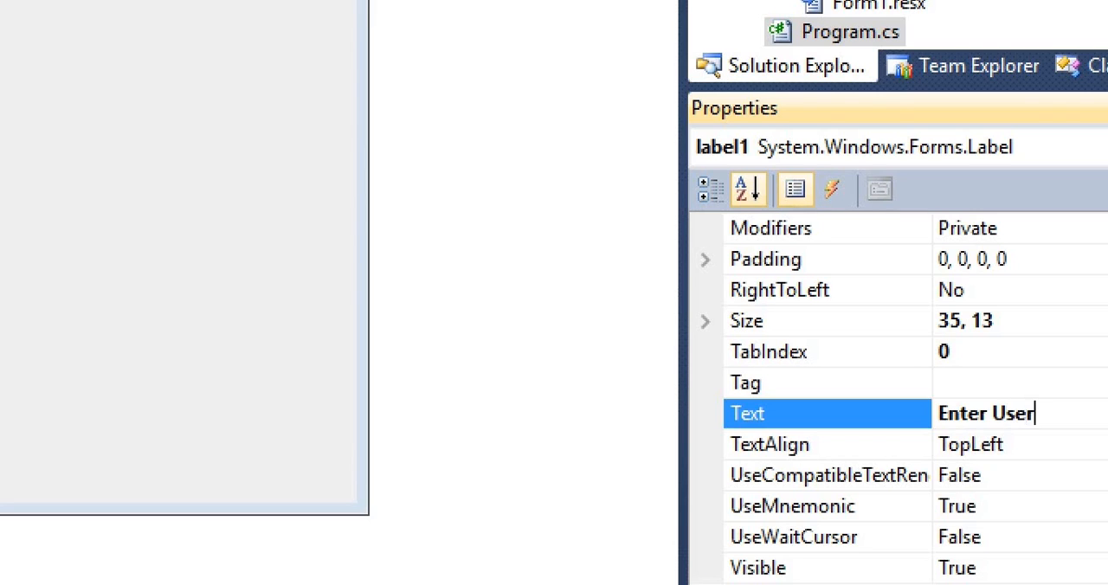
pyautogui.write('name')
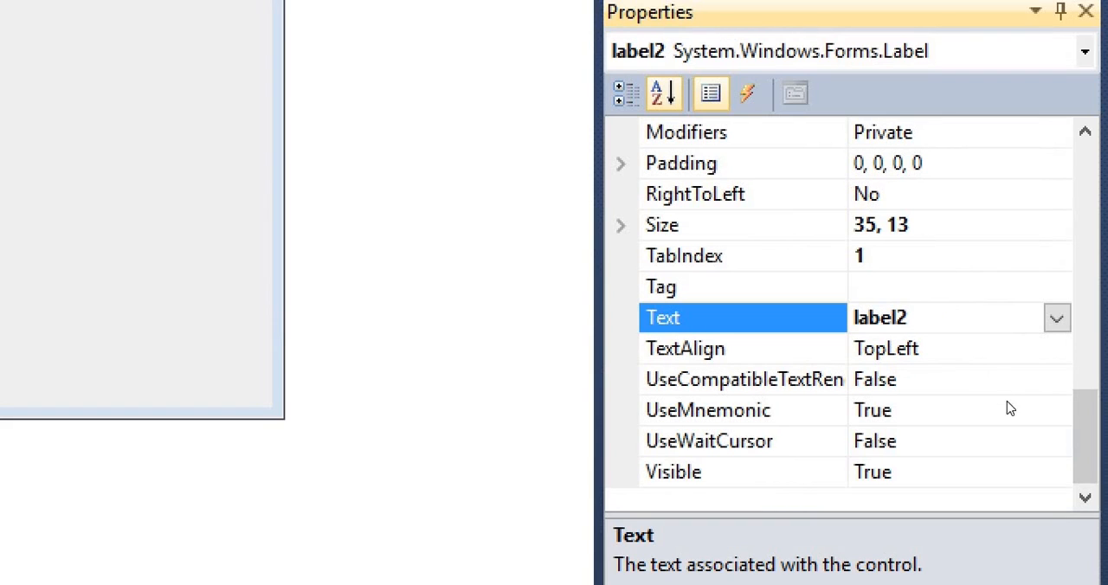
# - Set label2's Text to 'Enter Password'
pyautogui.write('la')
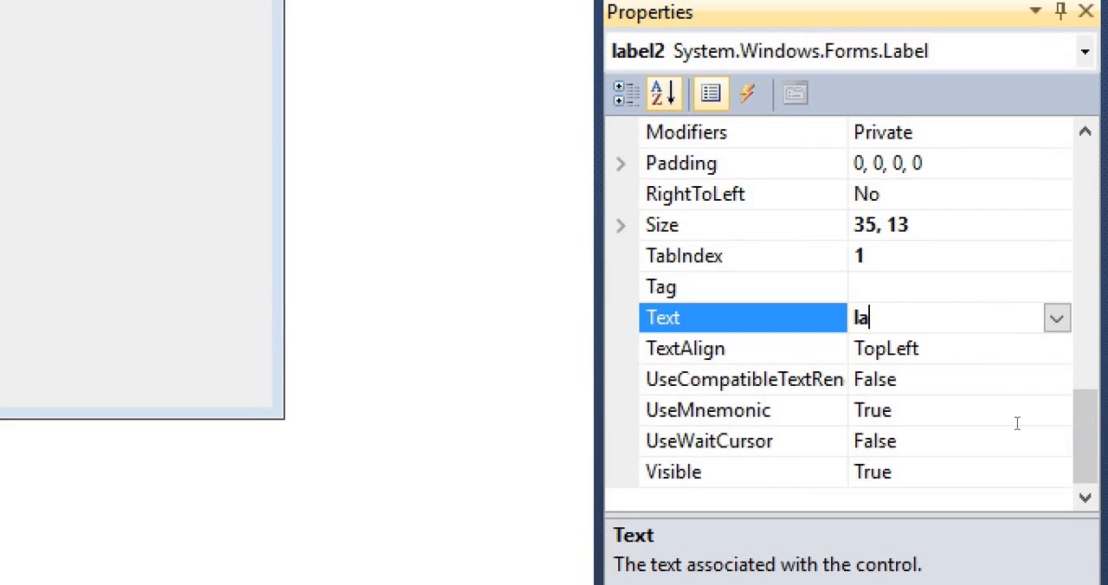
pyautogui.write('Enter')
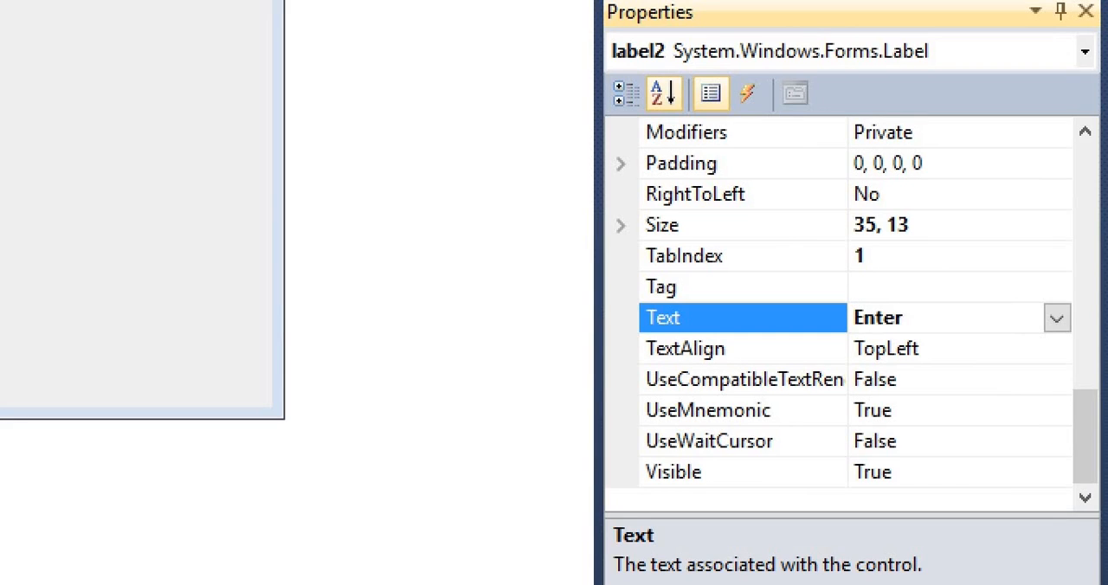
pyautogui.write('Pa')
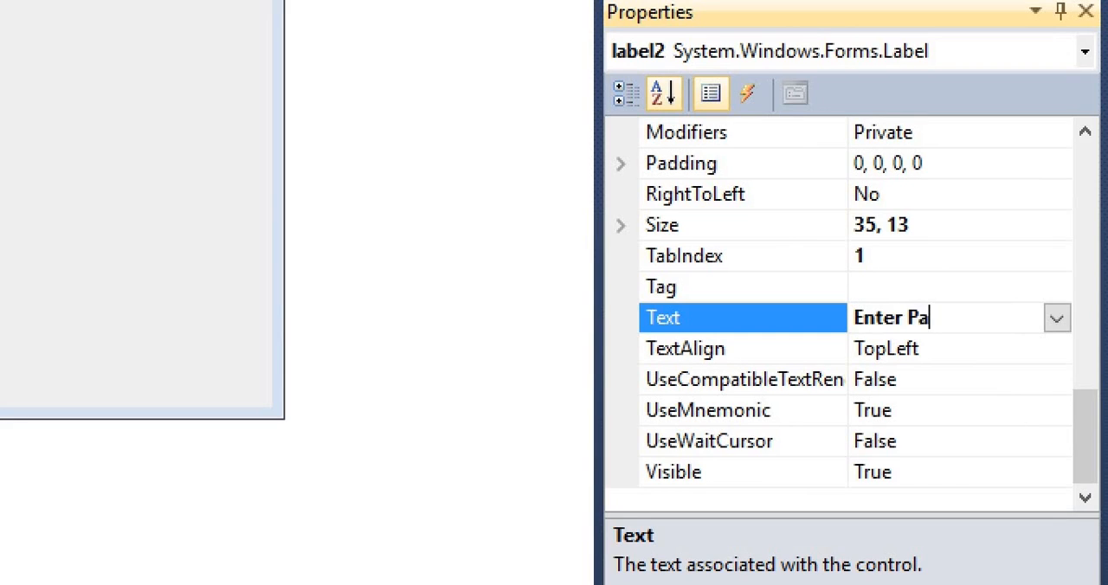
pyautogui.write('ssword')
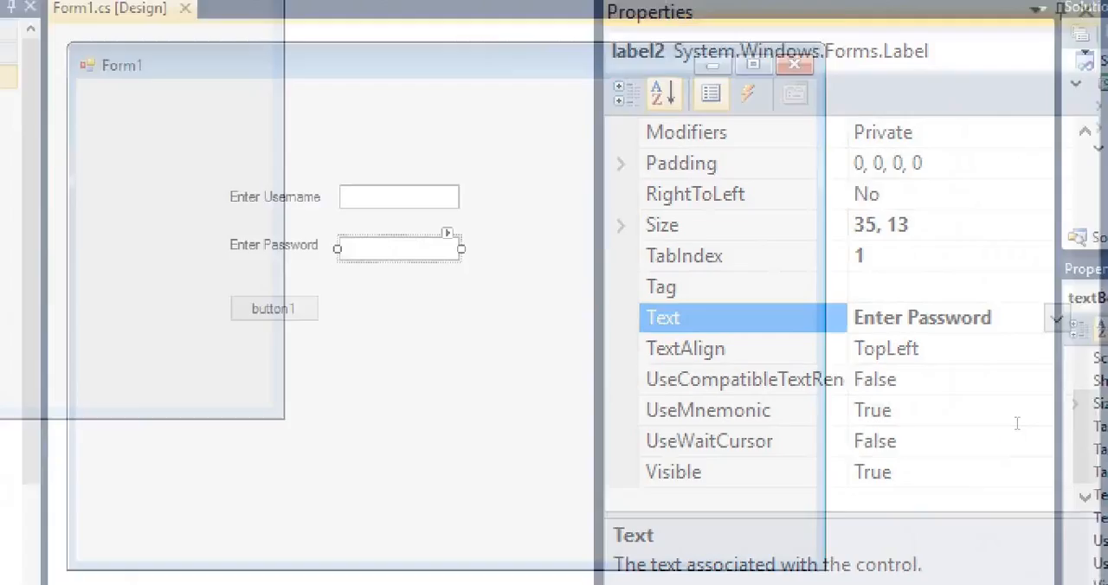
# - Set textBox2's PasswordChar property to *
pyautogui.rightClick(398, 247)
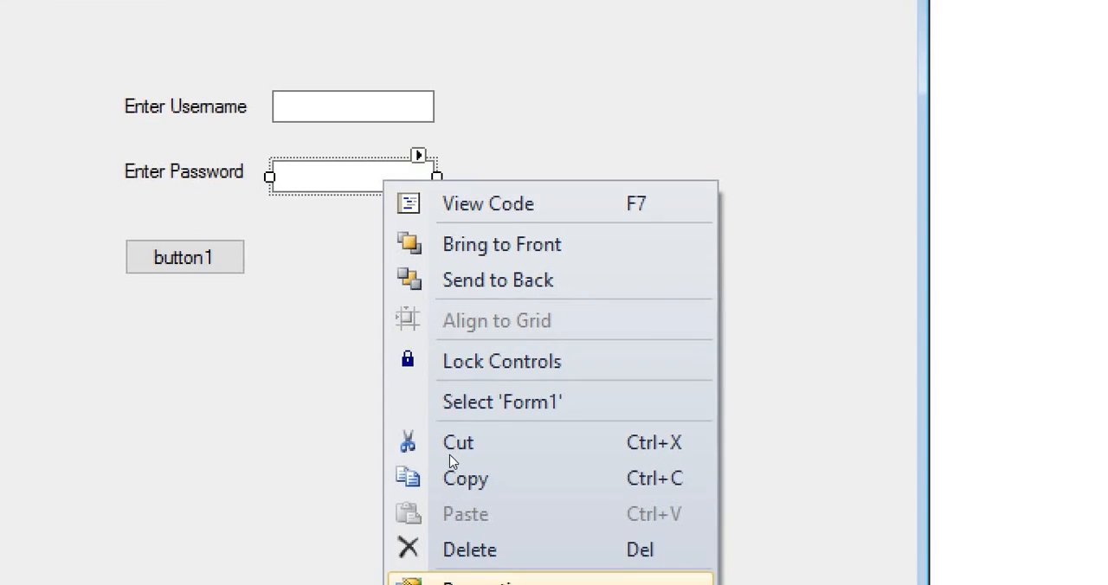
pyautogui.click(457, 462)
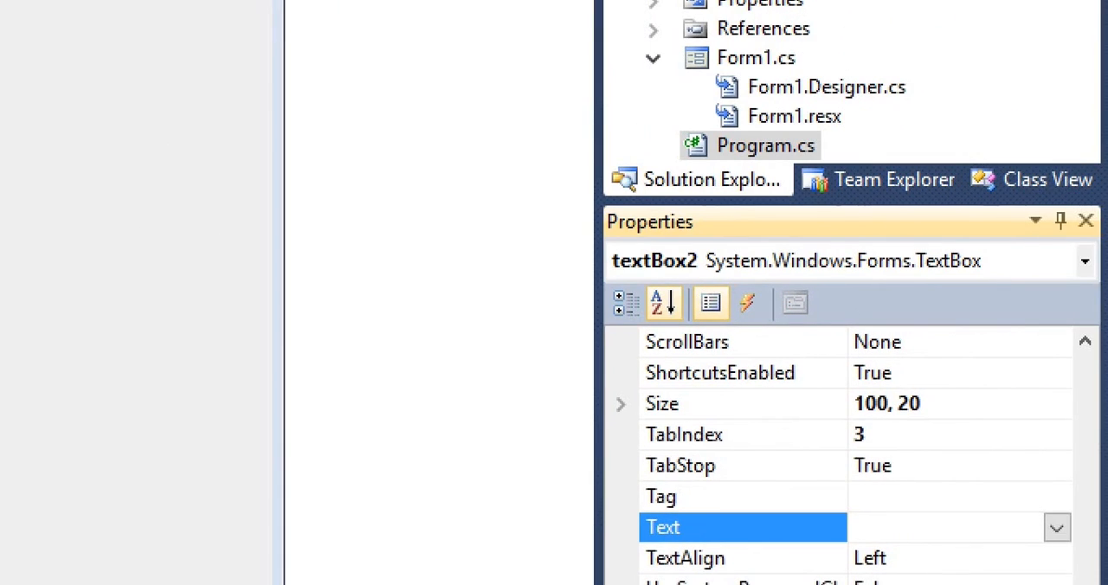
pyautogui.moveTo(1086, 340)
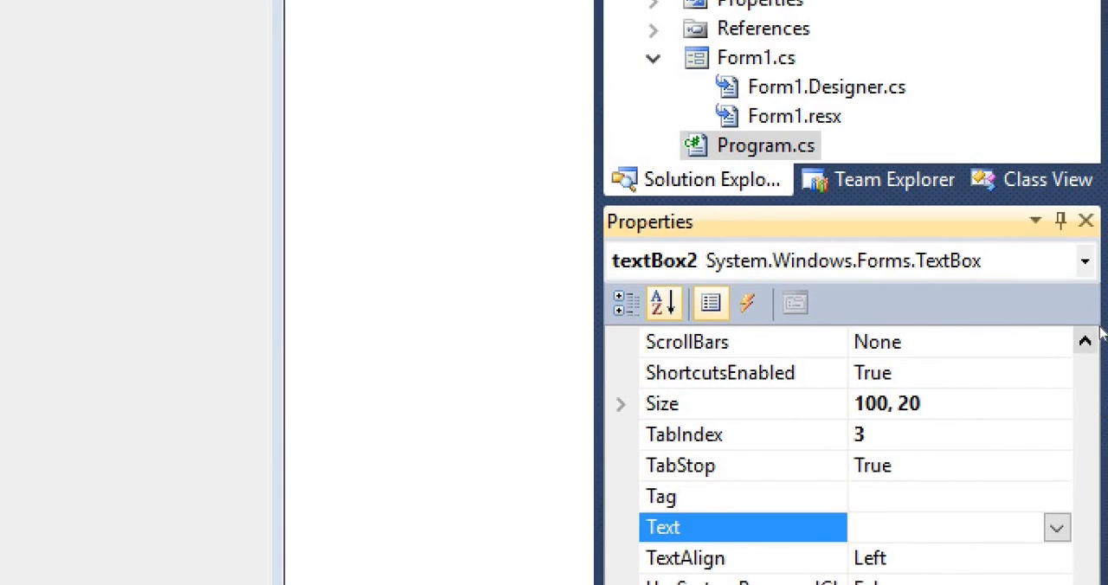
pyautogui.scroll(-3)
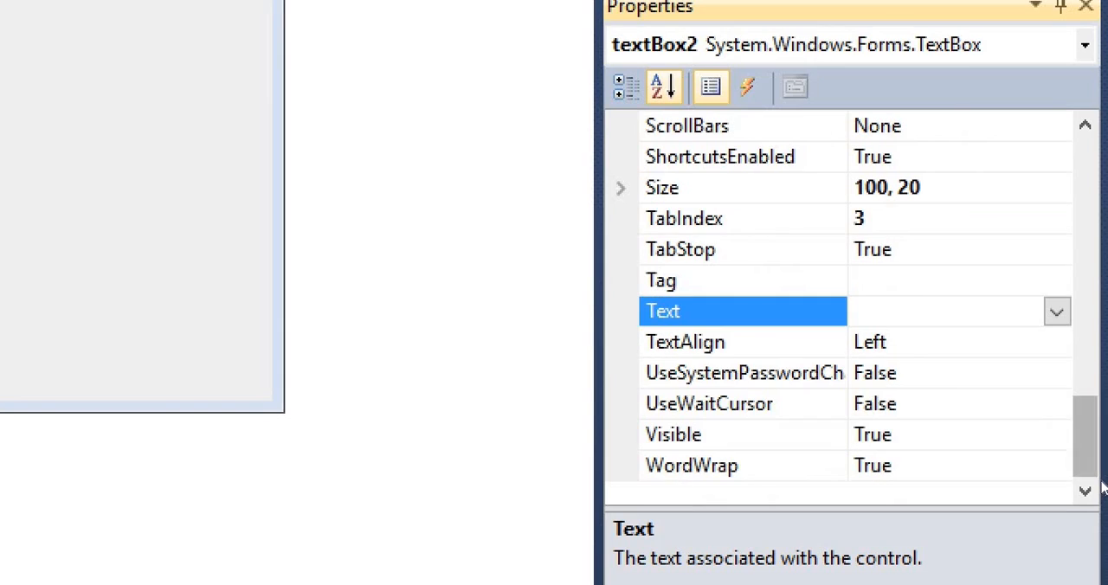
pyautogui.scroll(3)
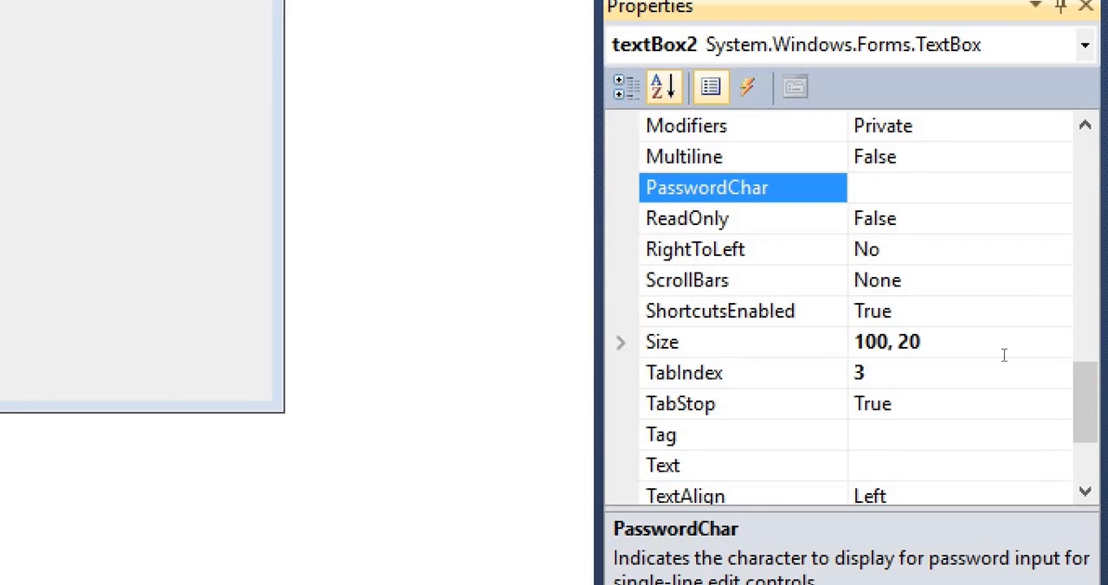
pyautogui.write('*')
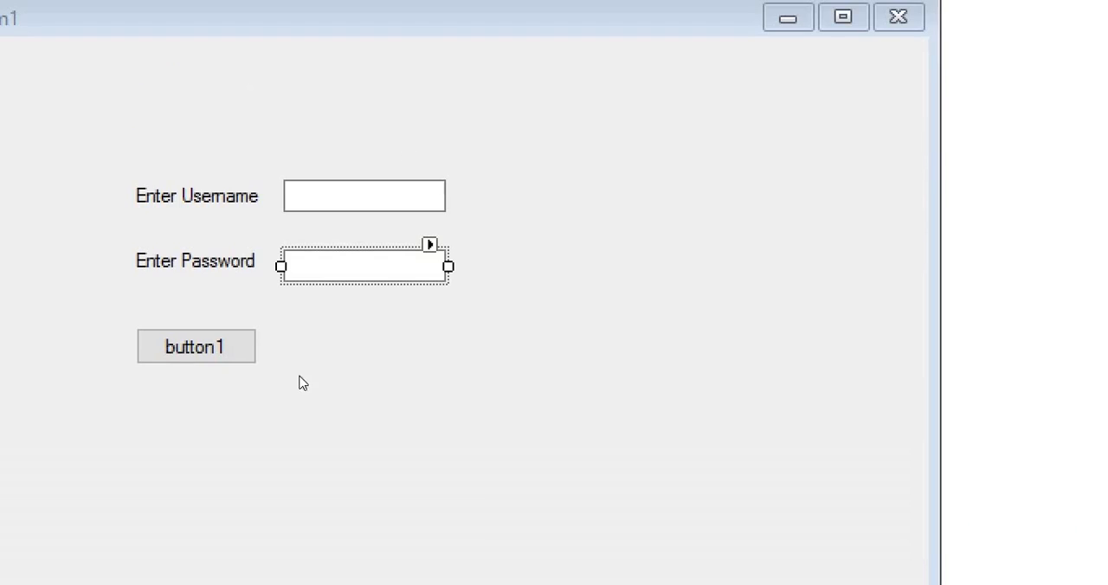
# - Change button1's Text property from button1 to Ok
pyautogui.rightClick(196, 347)
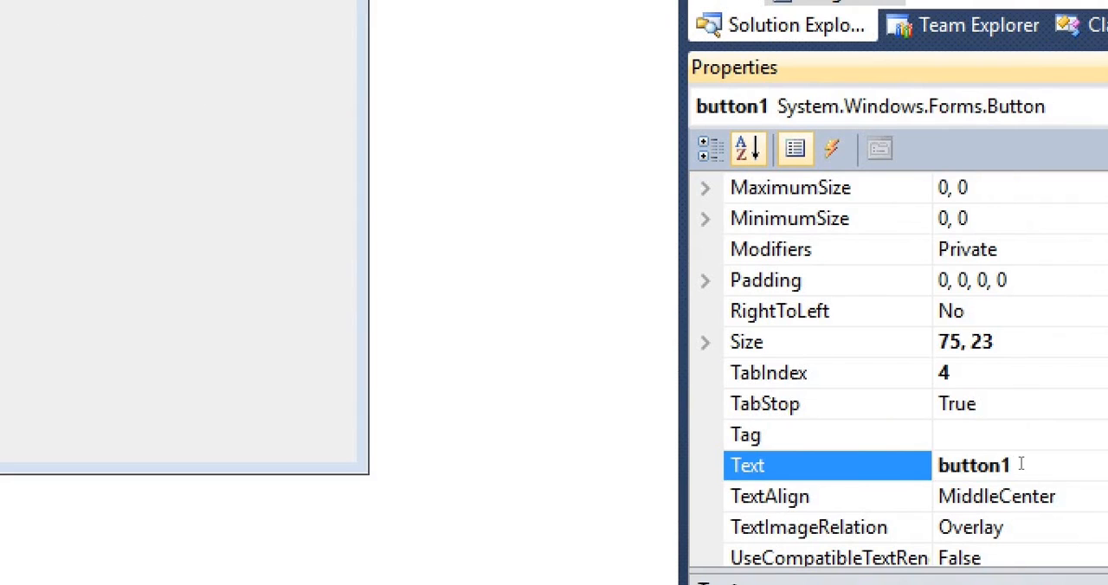
pyautogui.press('Delete')
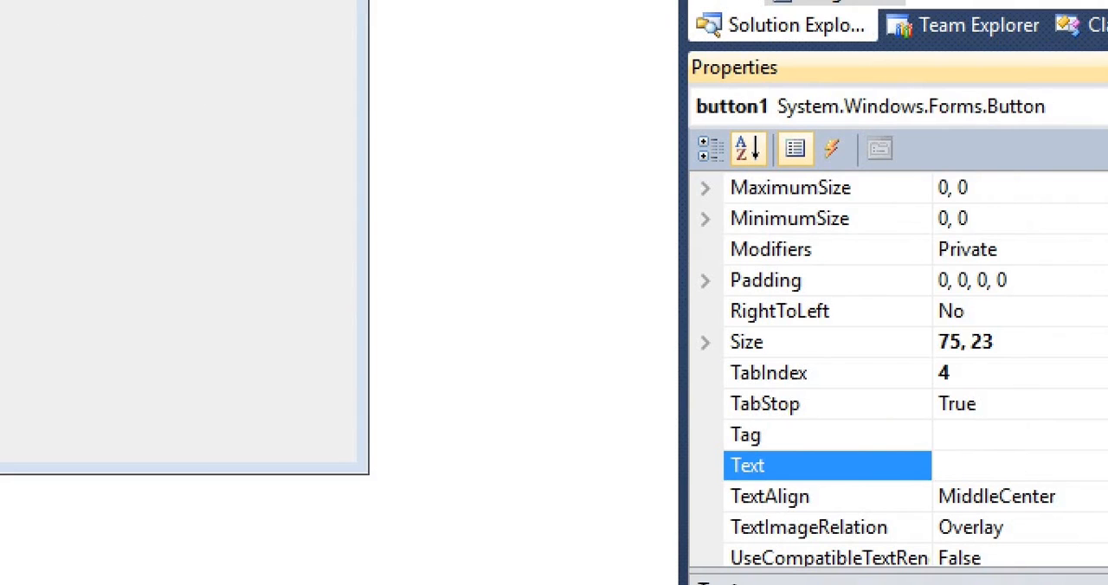
pyautogui.write('Ok')
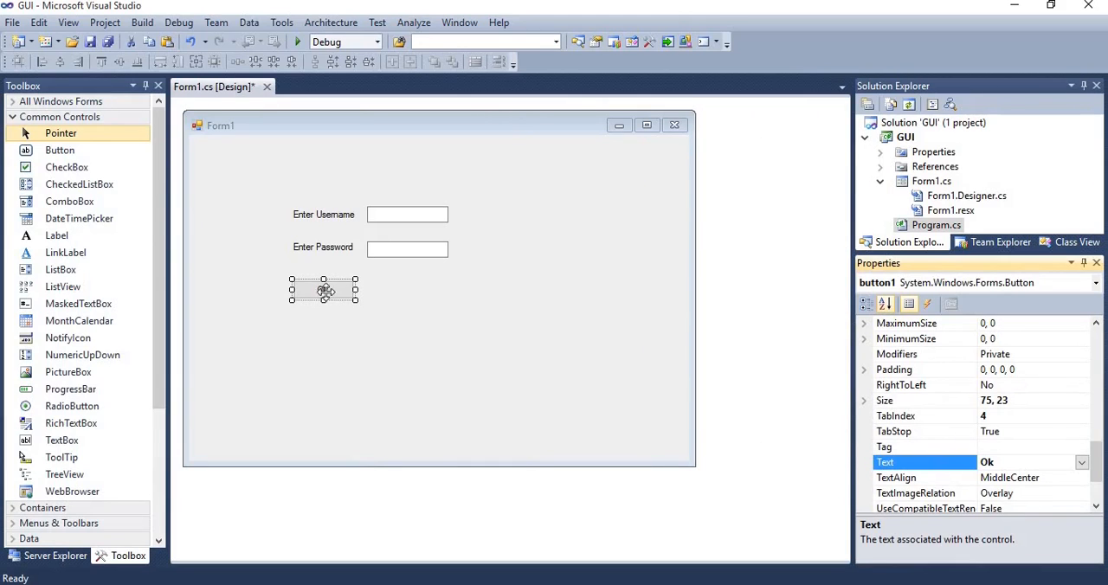
# - Add MessageBox.Show("You Have Enter Username and Password") to the button1_Click handler
pyautogui.doubleClick(324, 291)
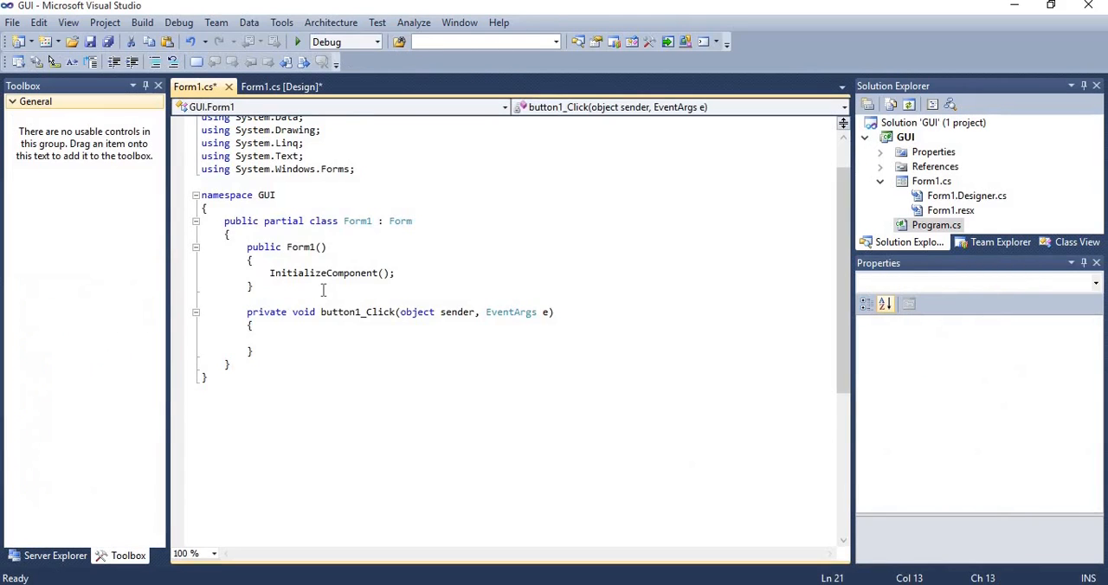
pyautogui.write('MessageBox.Show(')
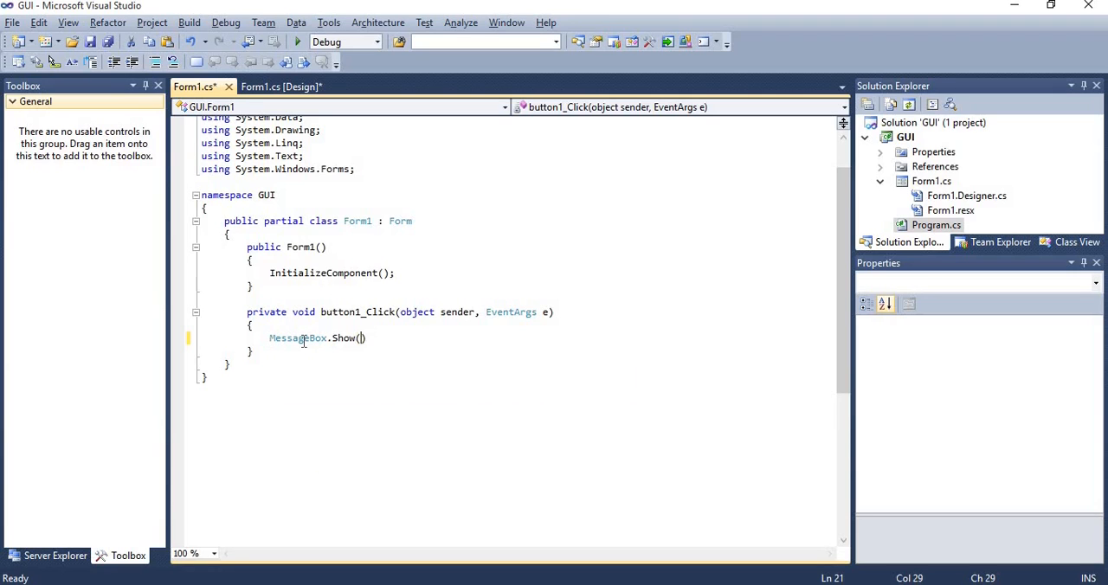
pyautogui.write('""')
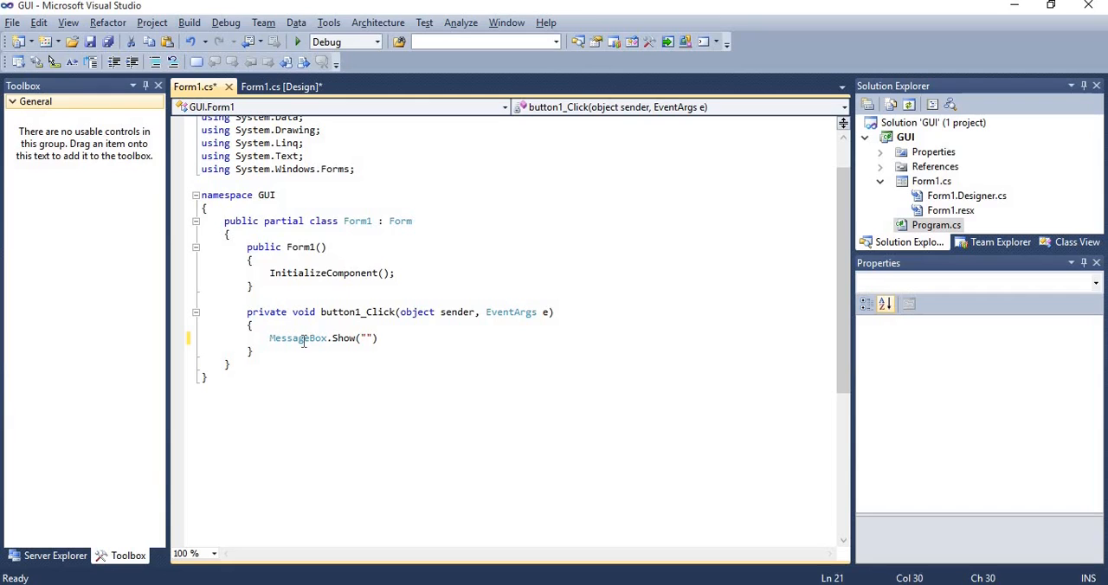
pyautogui.write('You')
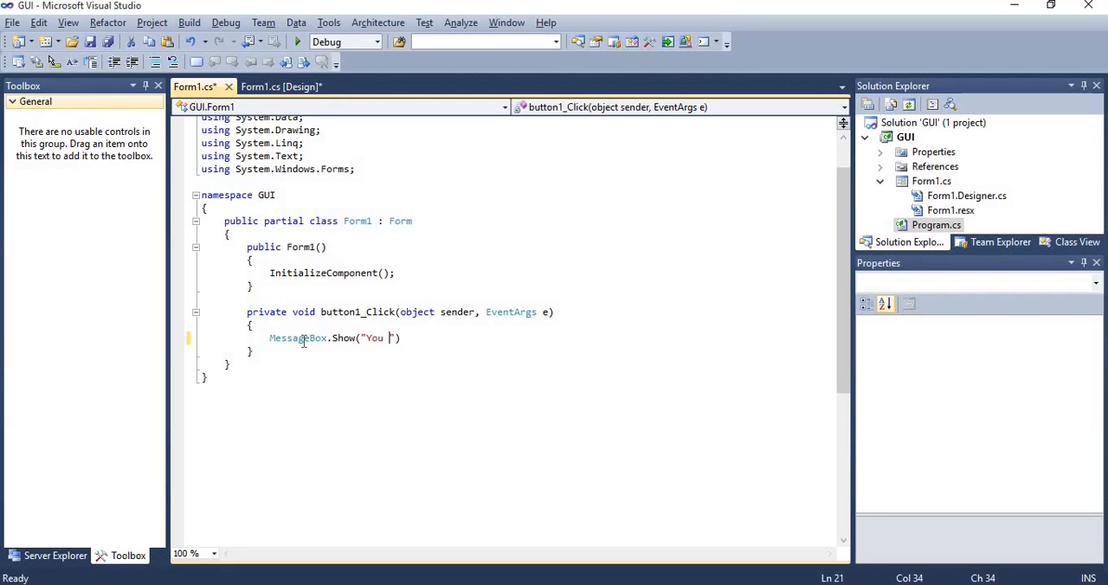
pyautogui.write('Have')
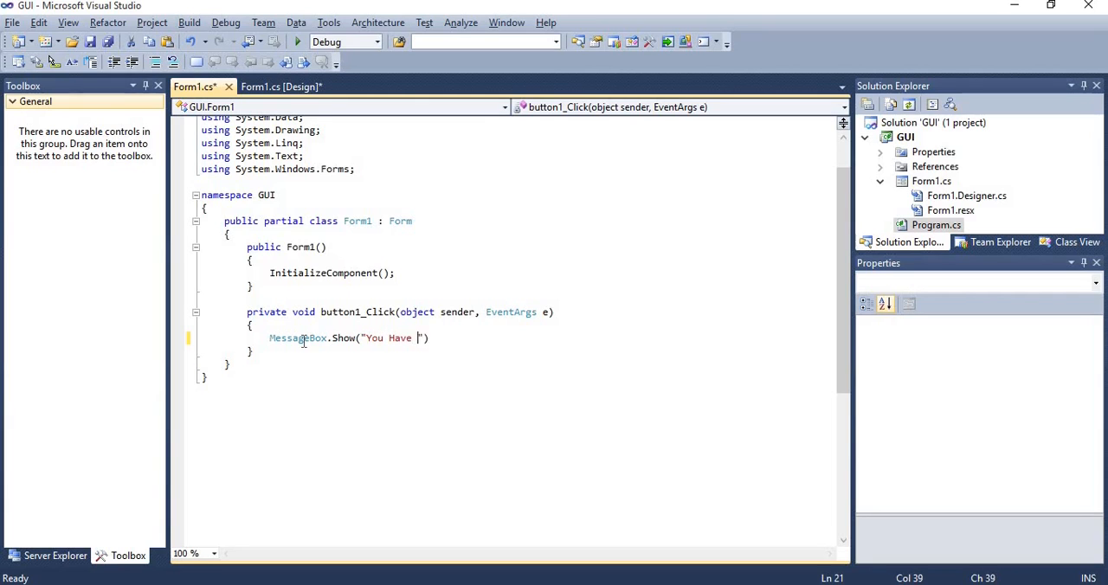
pyautogui.write('ENte')
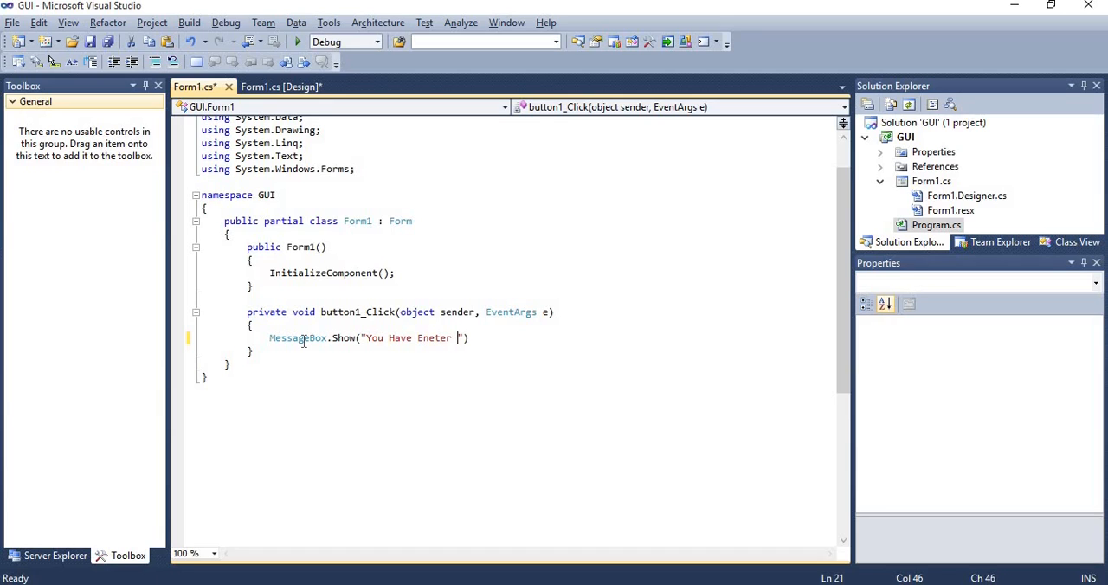
pyautogui.press('BackSpace')
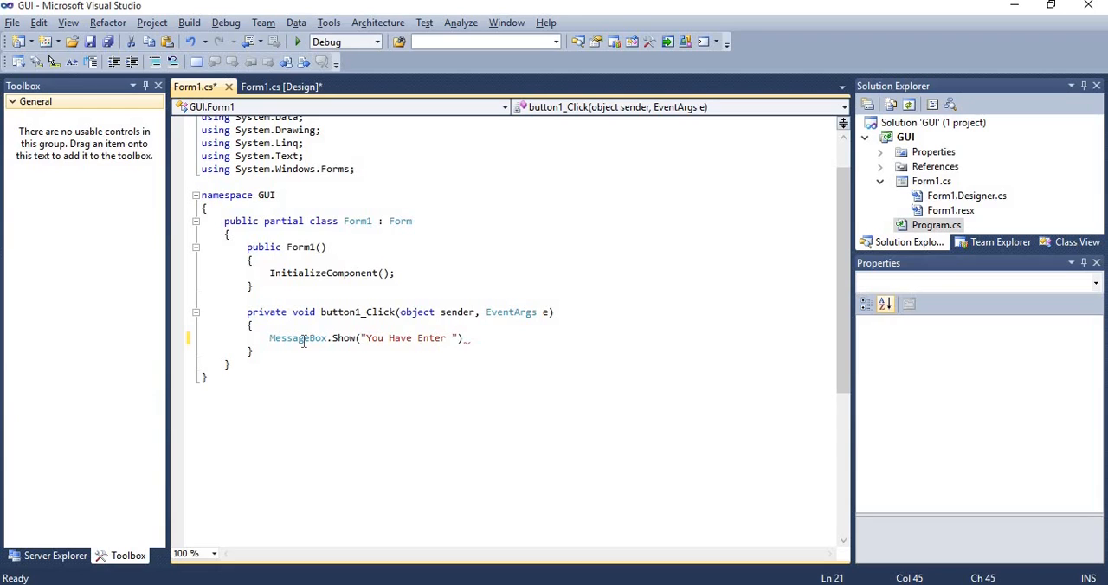
pyautogui.write('U')
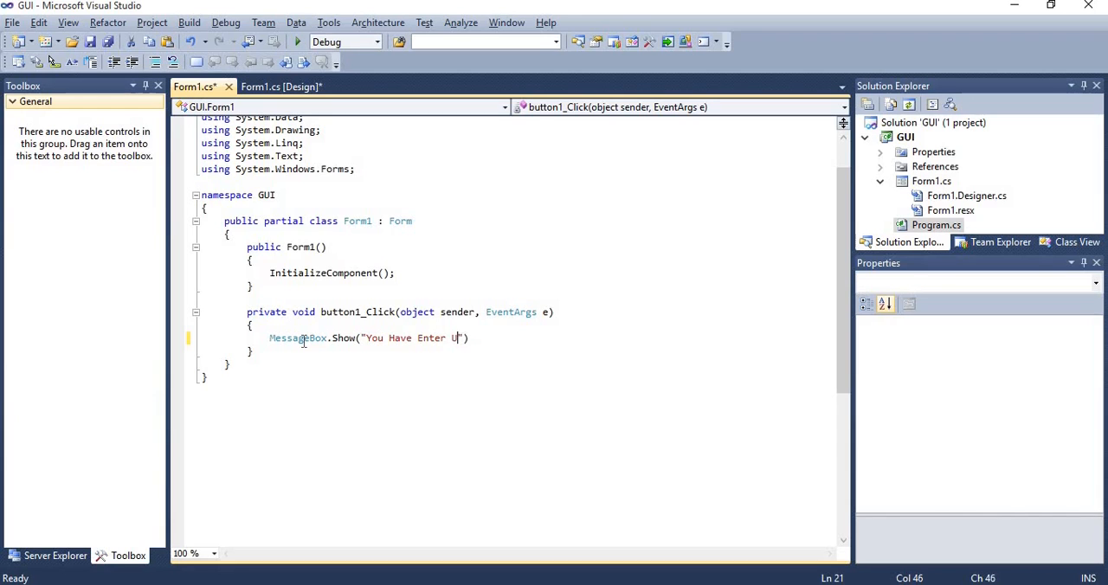
pyautogui.write('sername and')
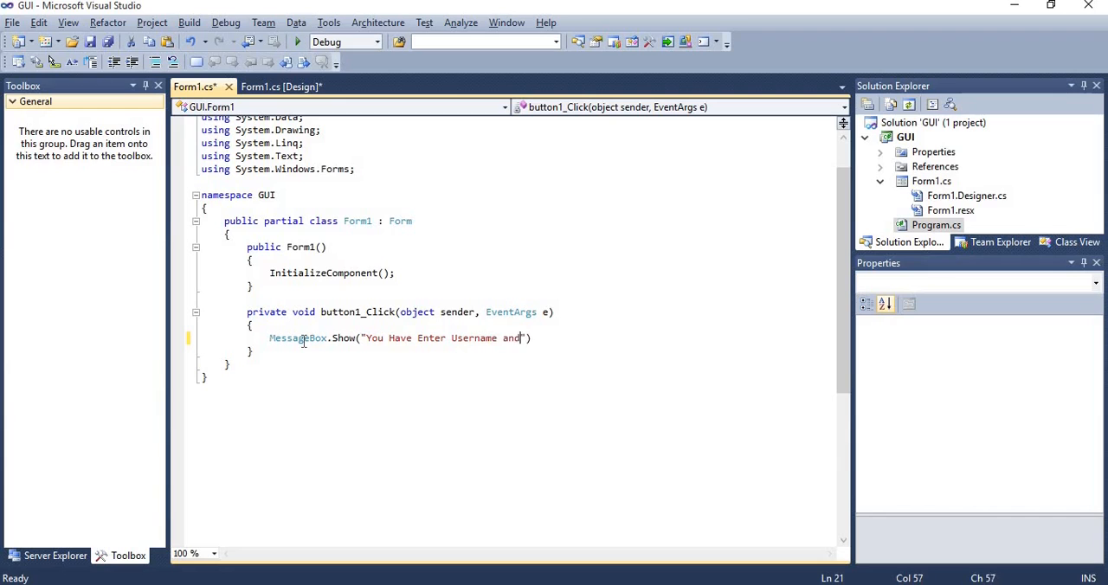
pyautogui.write('Password')
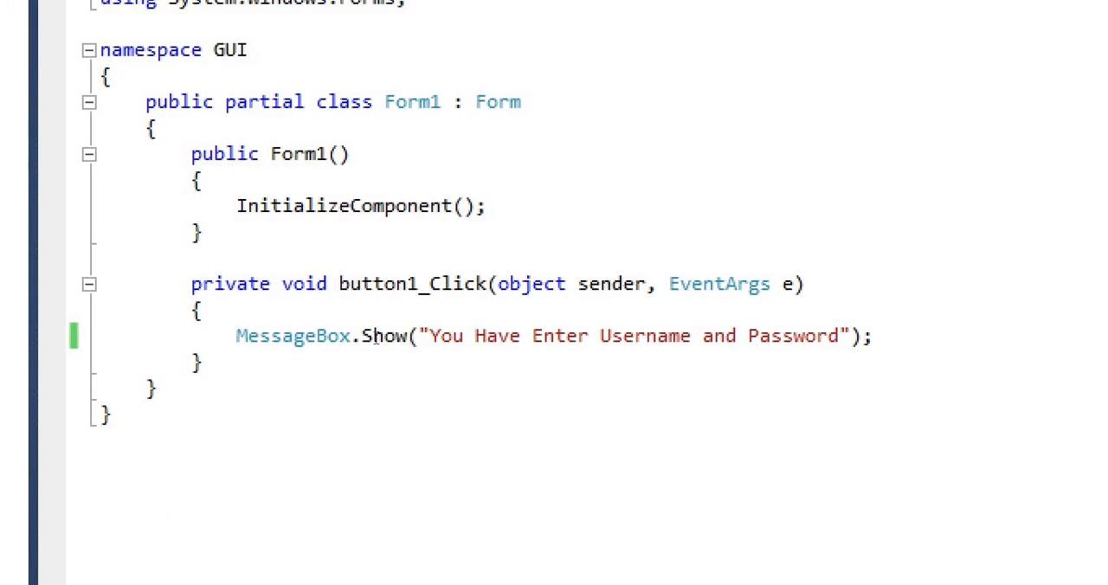
pyautogui.moveTo(493, 336)
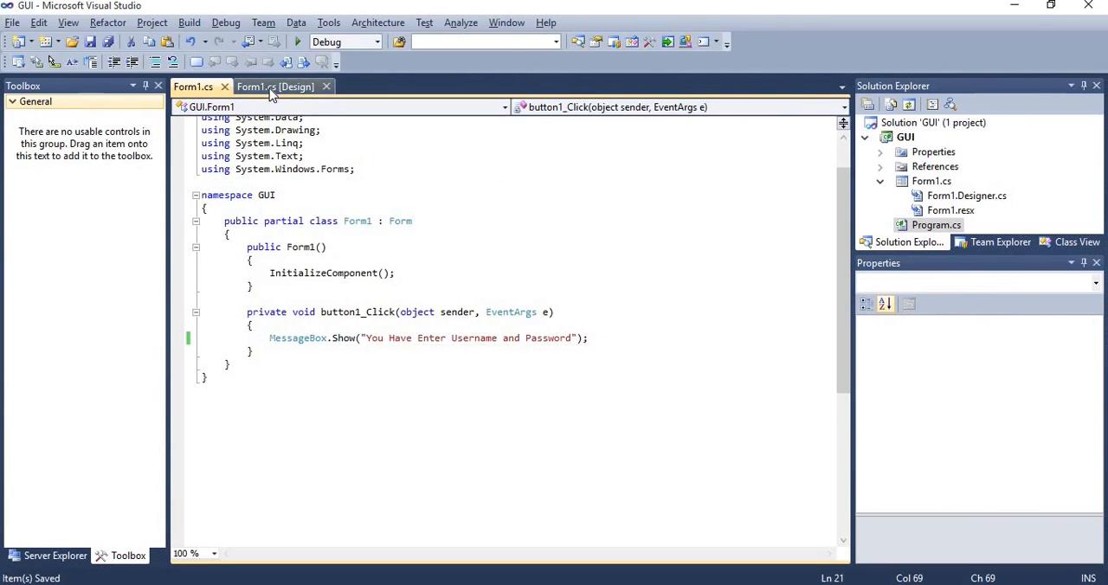
# - Run the app from design view and type 'dotnet' into the login form
pyautogui.click(275, 86)
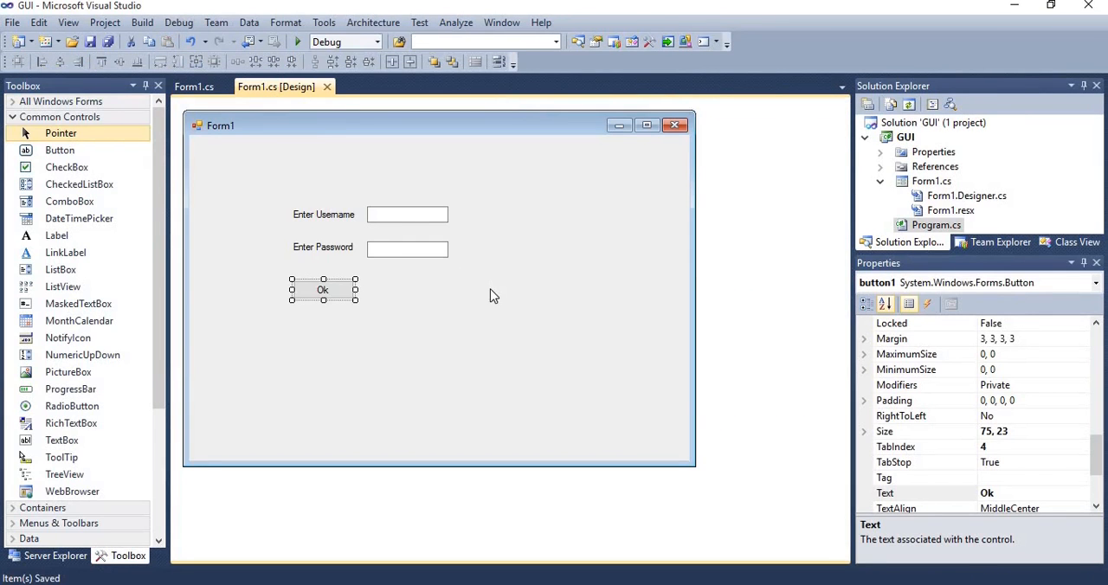
pyautogui.moveTo(299, 42)
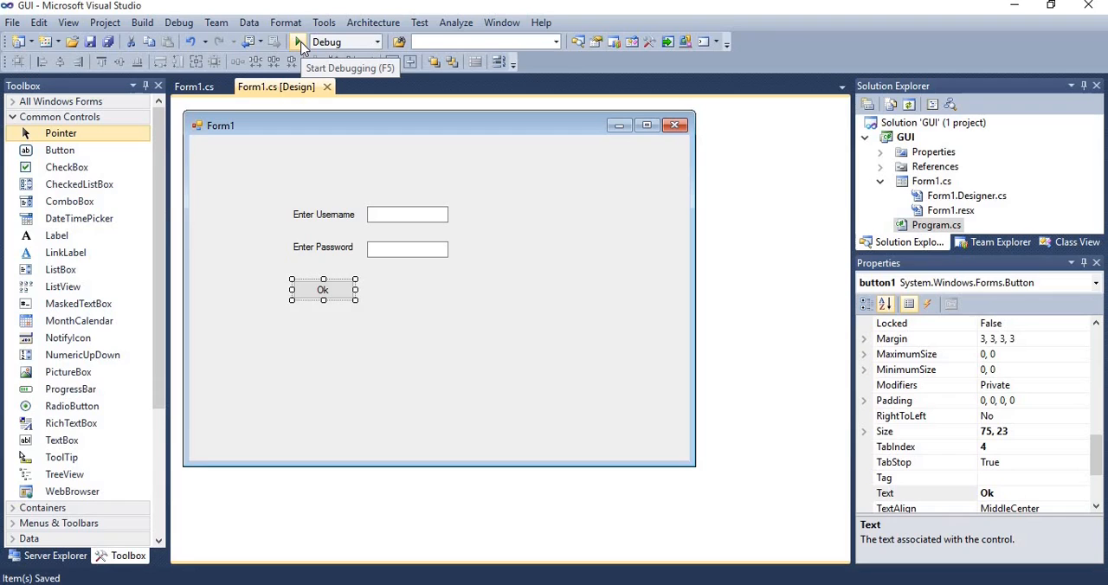
pyautogui.click(299, 42)
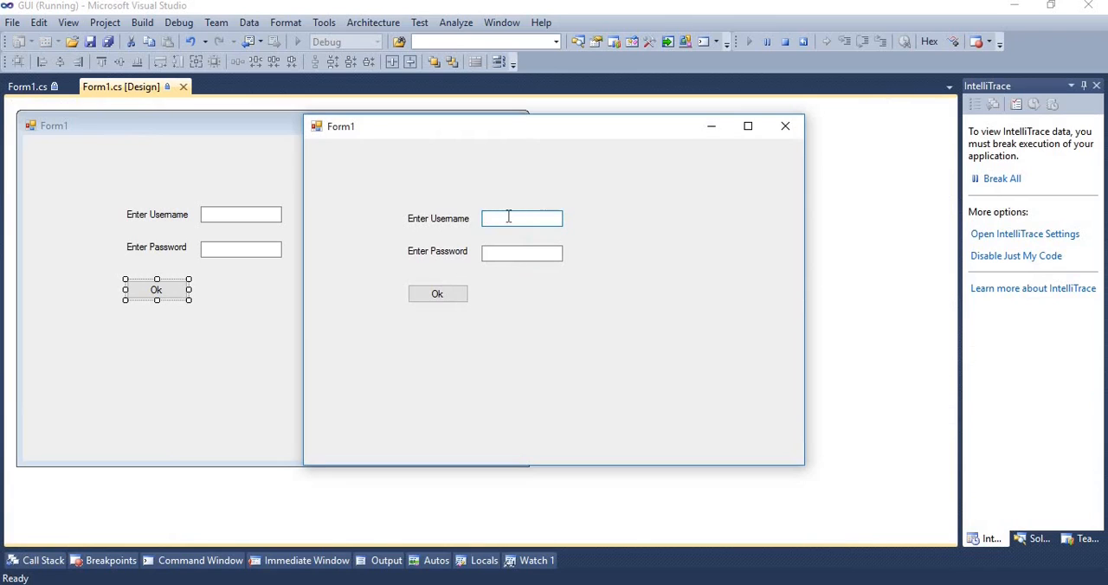
pyautogui.write('dotn')
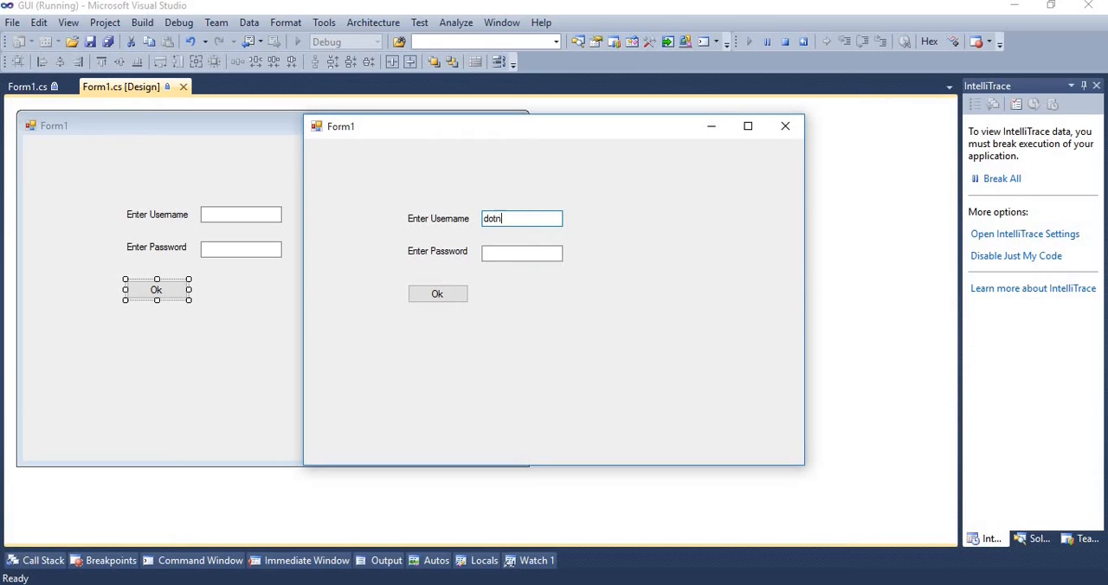
pyautogui.write('et')
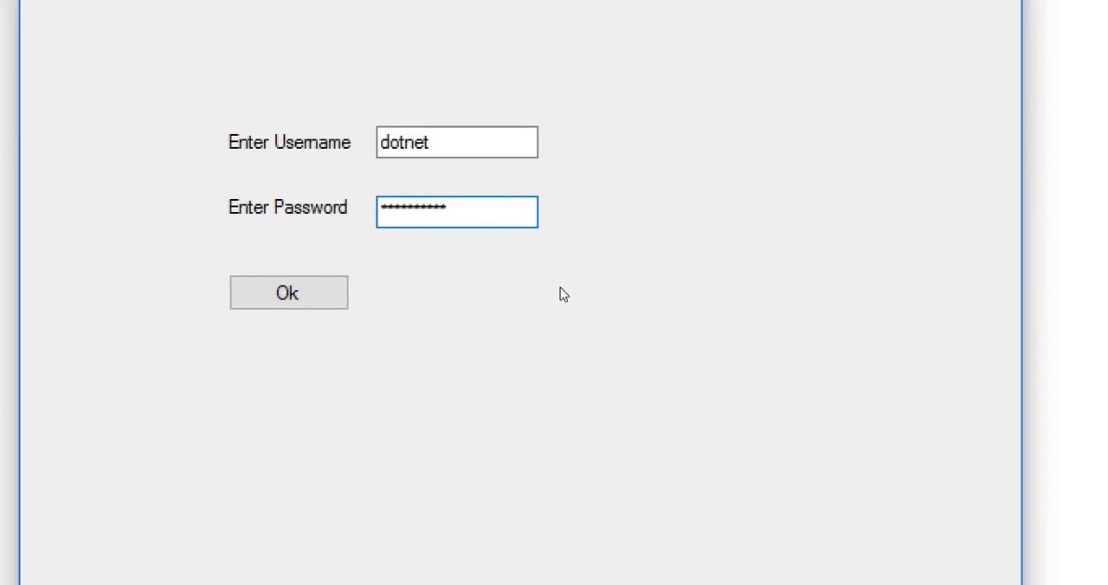
pyautogui.moveTo(464, 243)
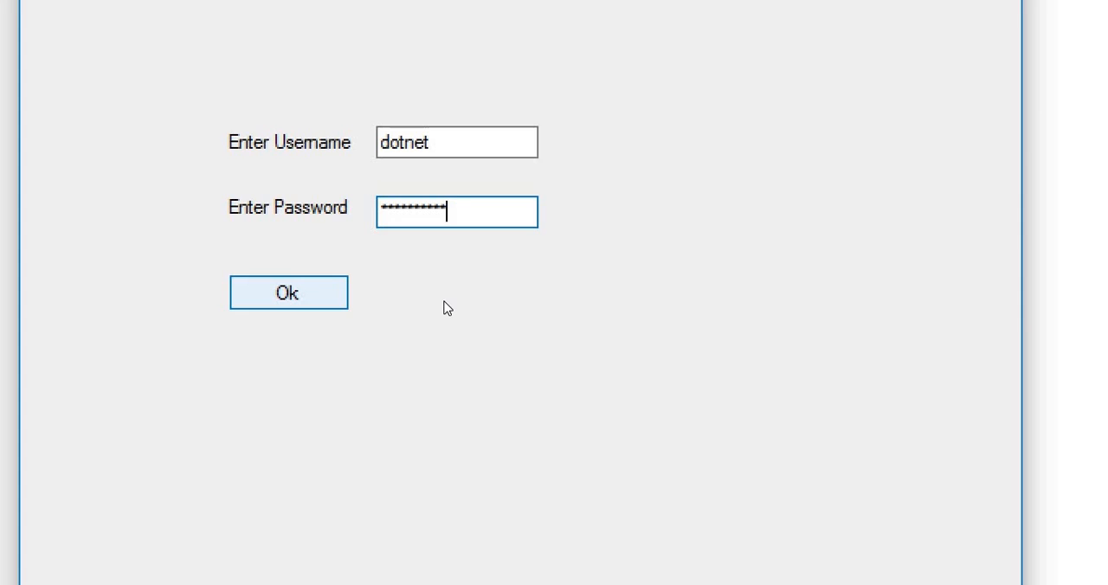
# - Submit with Ok, dismiss the message box, and close the running form
pyautogui.click(289, 291)
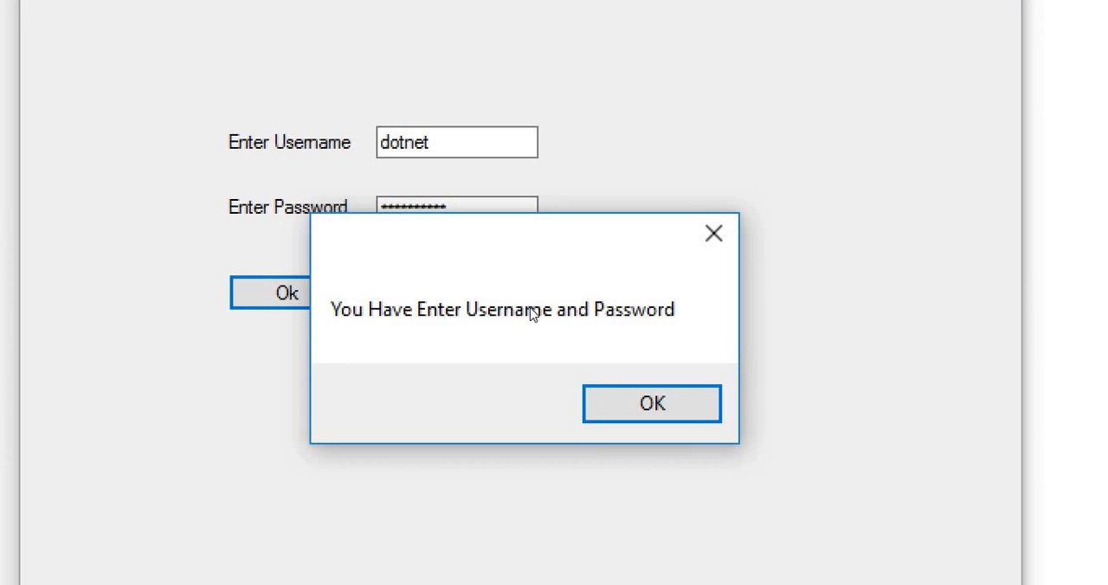
pyautogui.moveTo(608, 356)
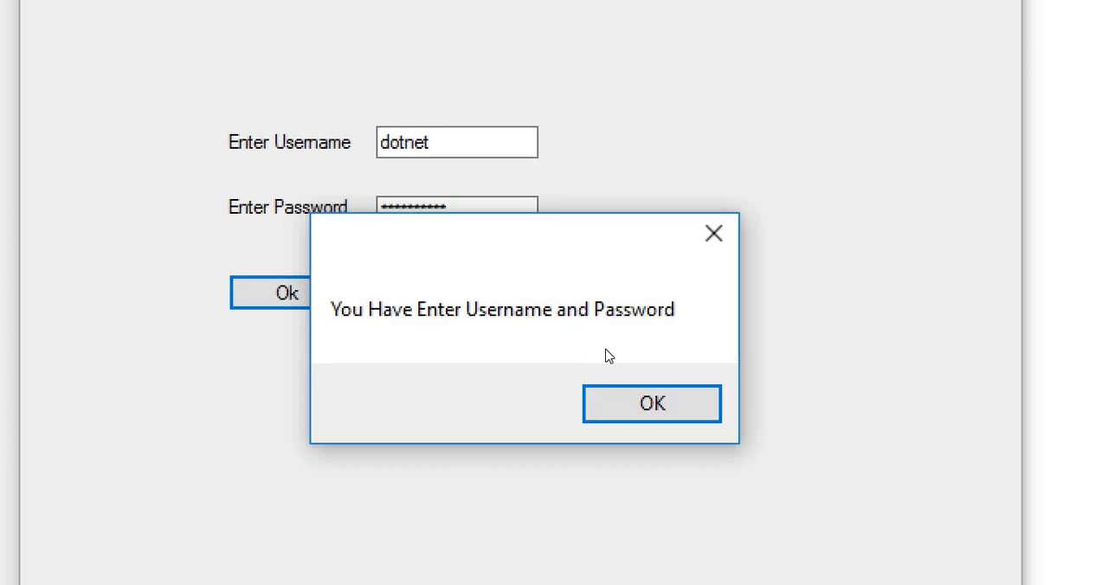
pyautogui.click(651, 404)
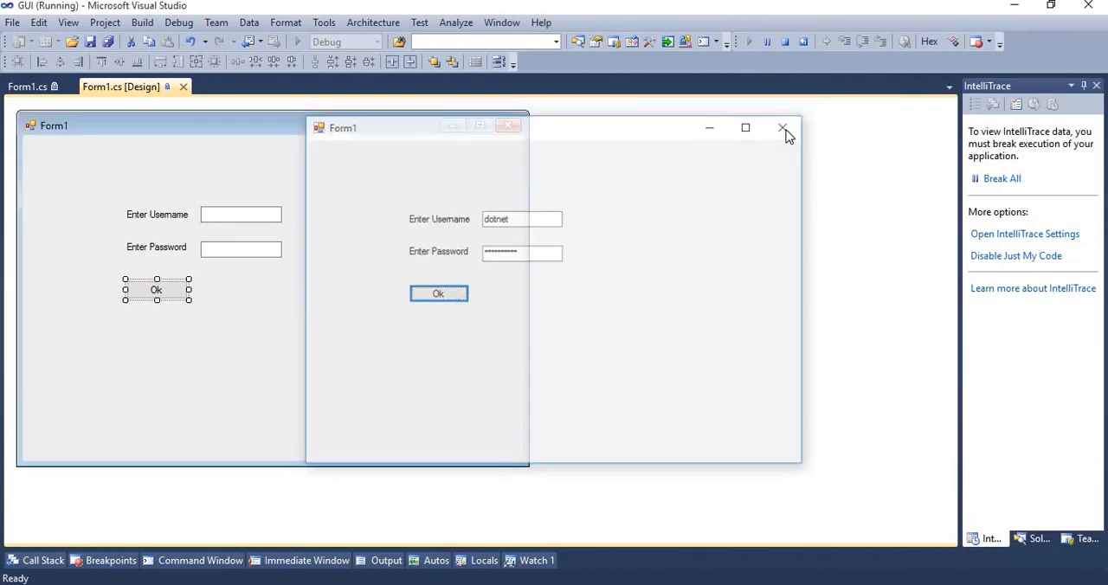
pyautogui.click(783, 127)
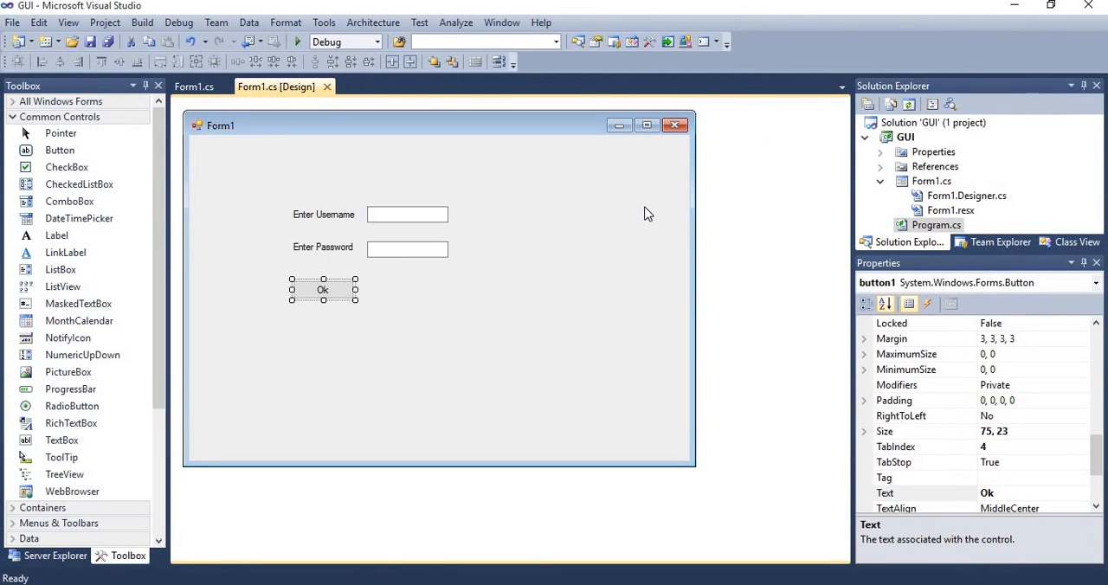
pyautogui.moveTo(307, 178)
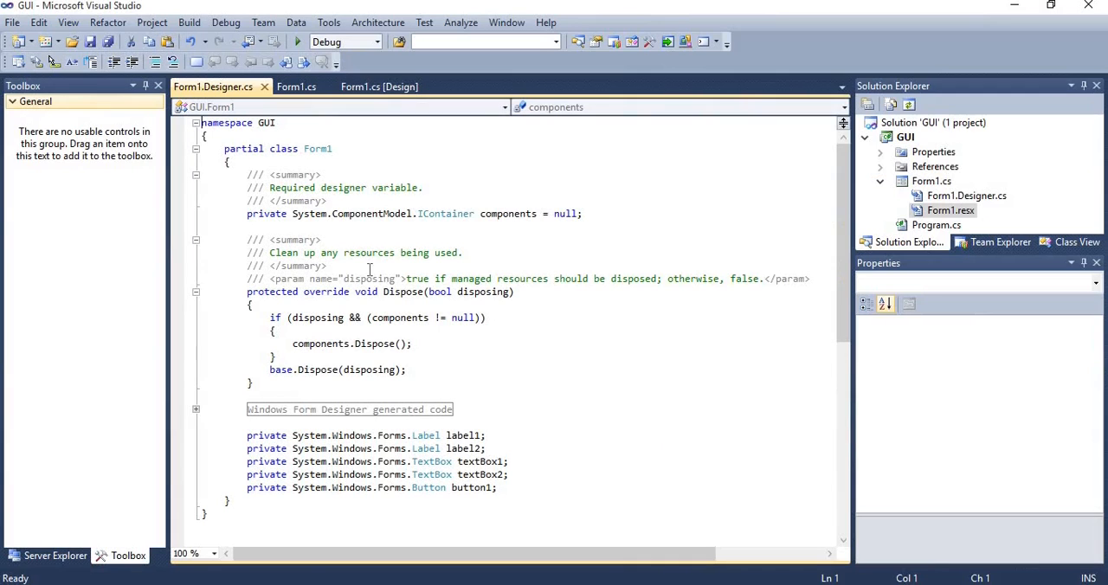
pyautogui.moveTo(351, 389)
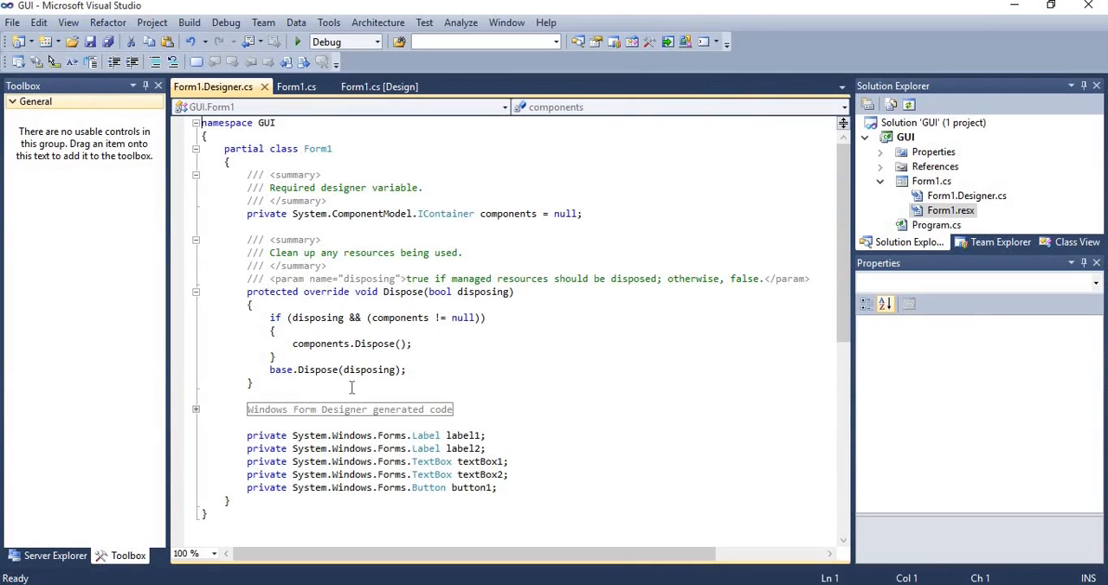
# - Auto-hide the Toolbox and set the code editor zoom to 150%
pyautogui.click(157, 85)
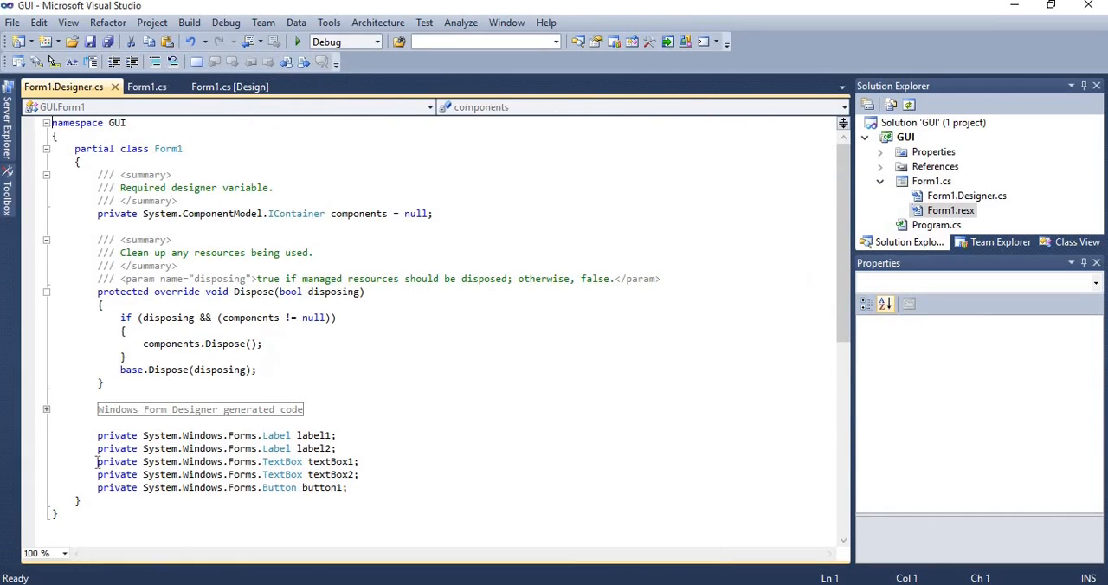
pyautogui.click(40, 554)
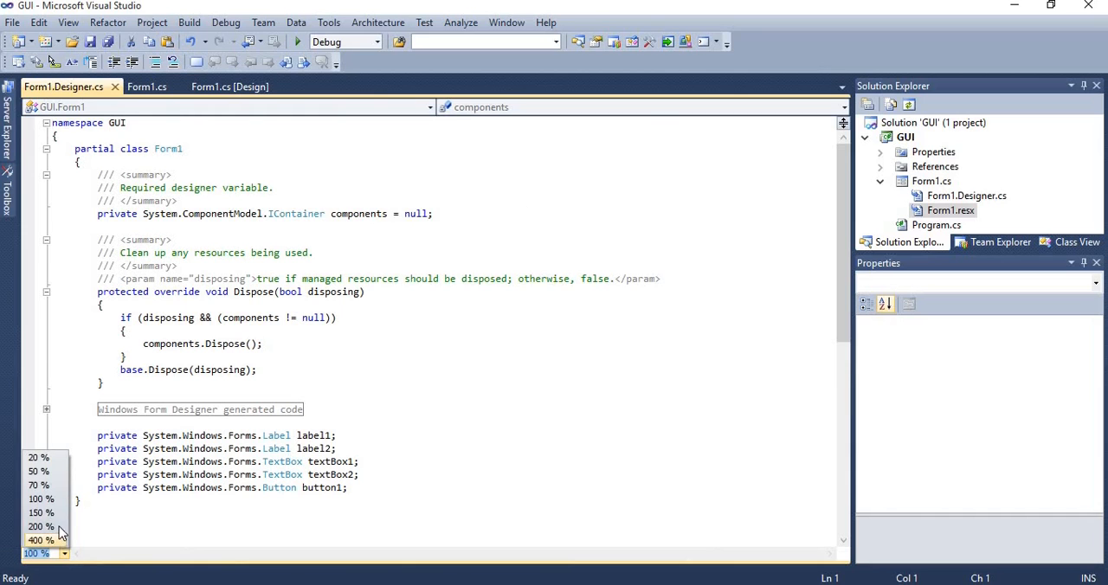
pyautogui.click(41, 512)
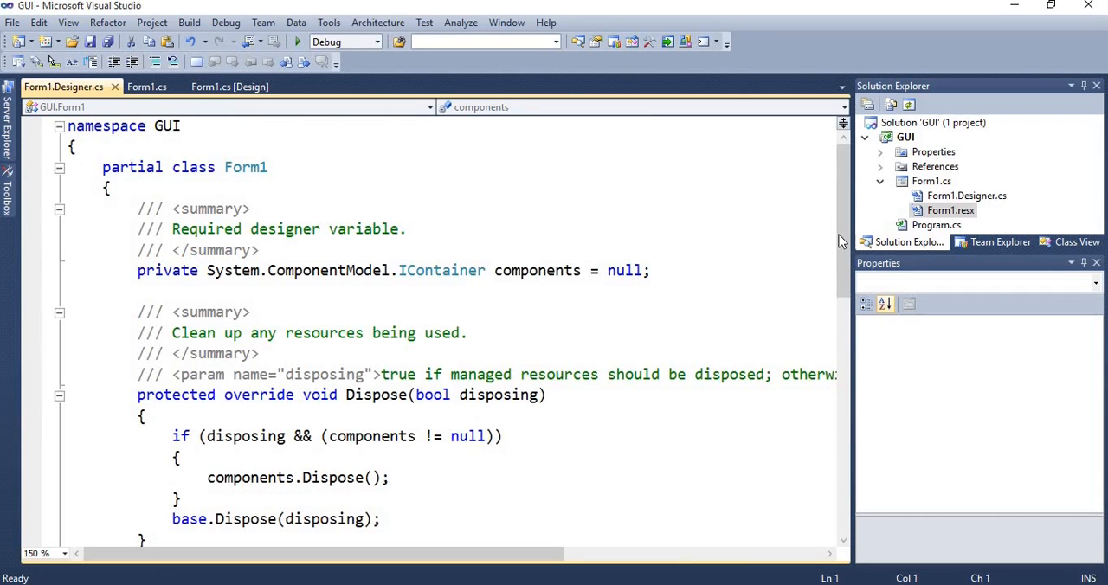
pyautogui.scroll(-3)
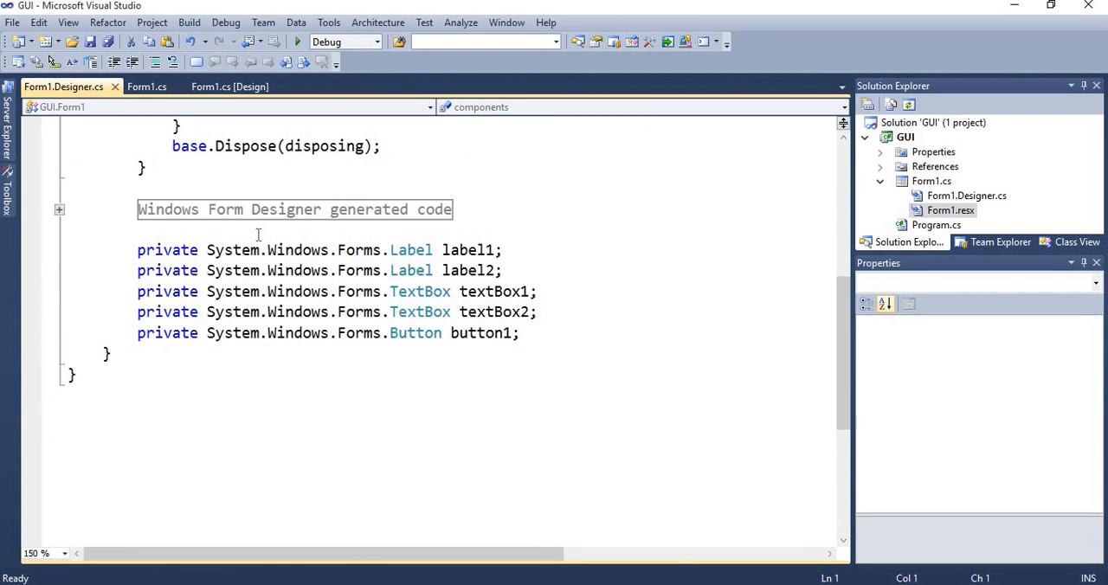
# - Expand the Windows Form Designer generated code region and highlight label1's property settings
pyautogui.click(59, 210)
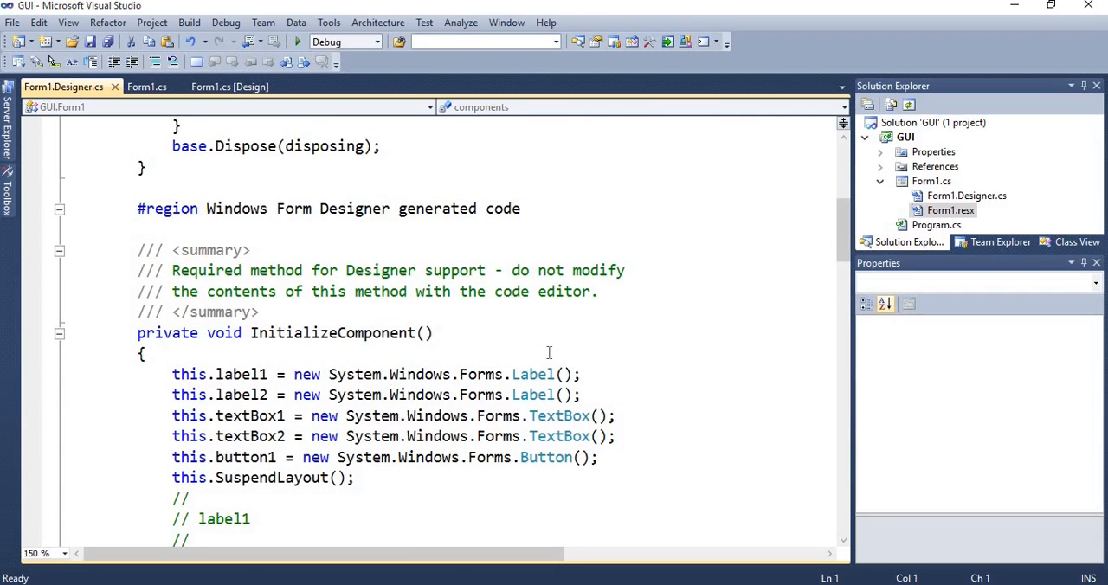
pyautogui.scroll(-3)
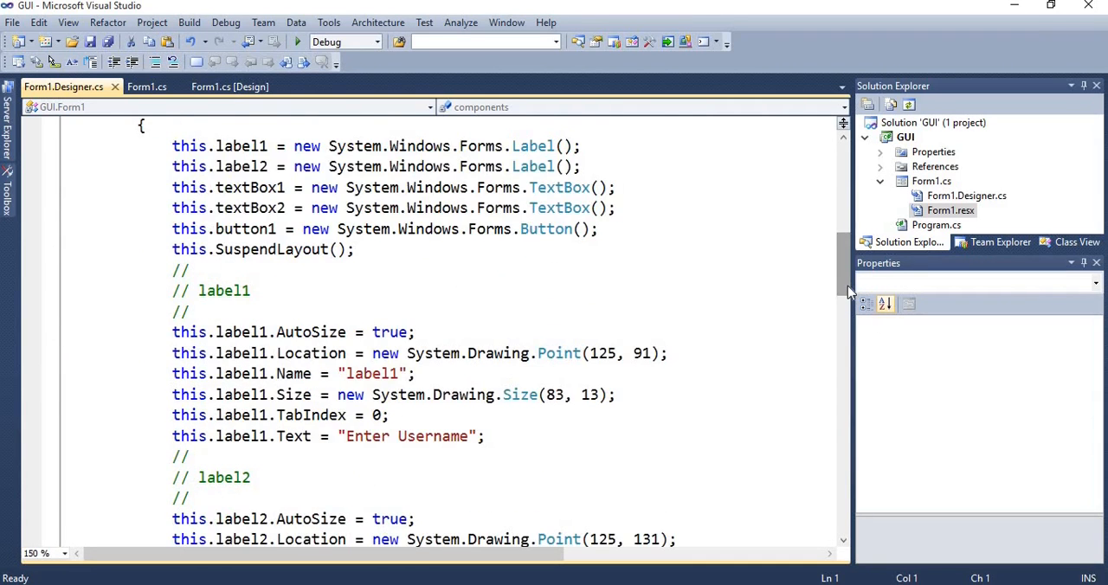
pyautogui.scroll(3)
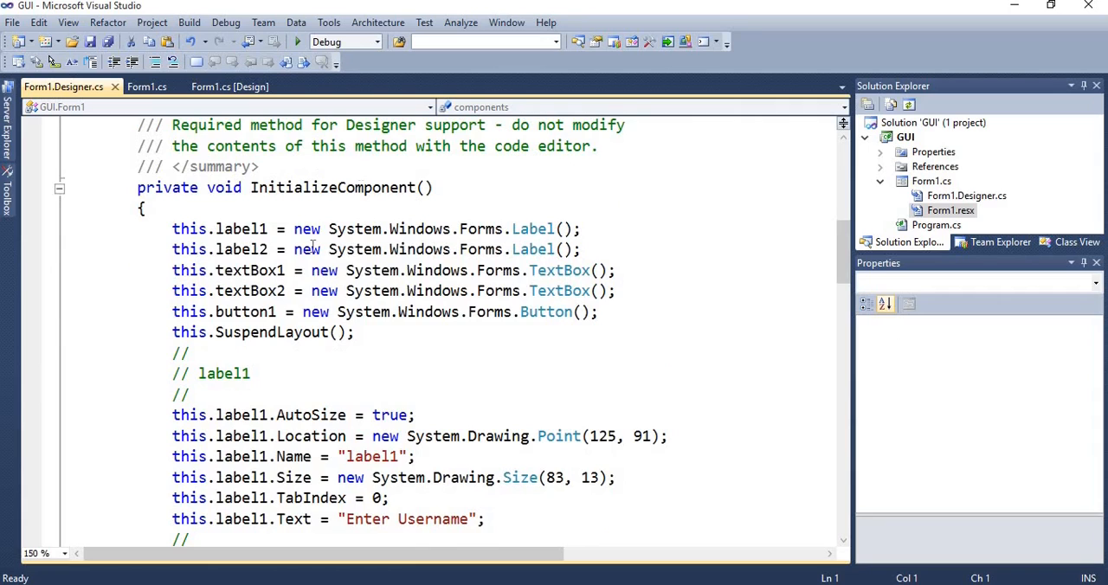
pyautogui.click(187, 249)
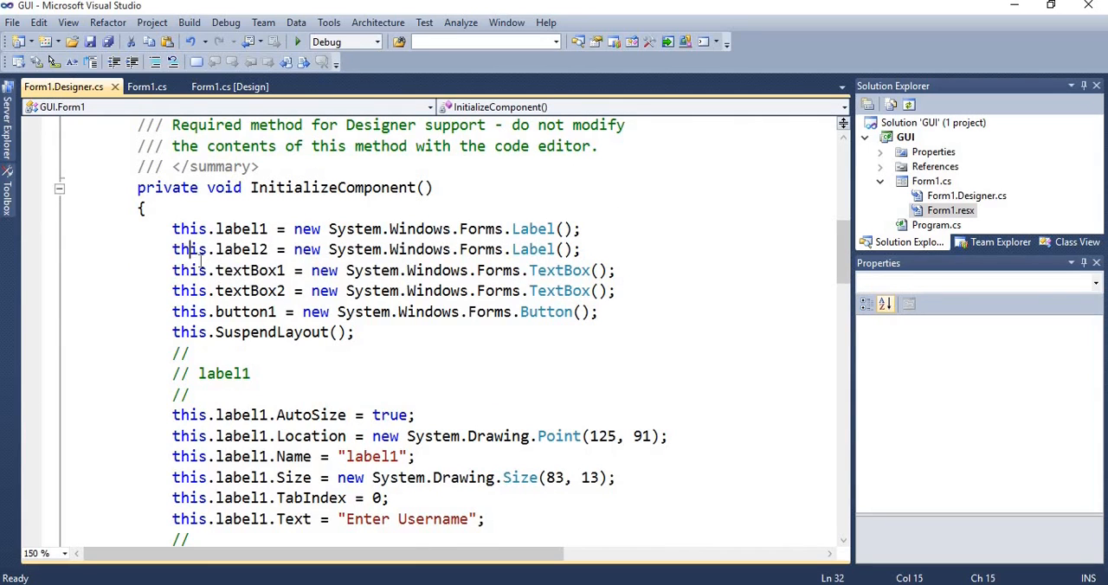
pyautogui.click(228, 311)
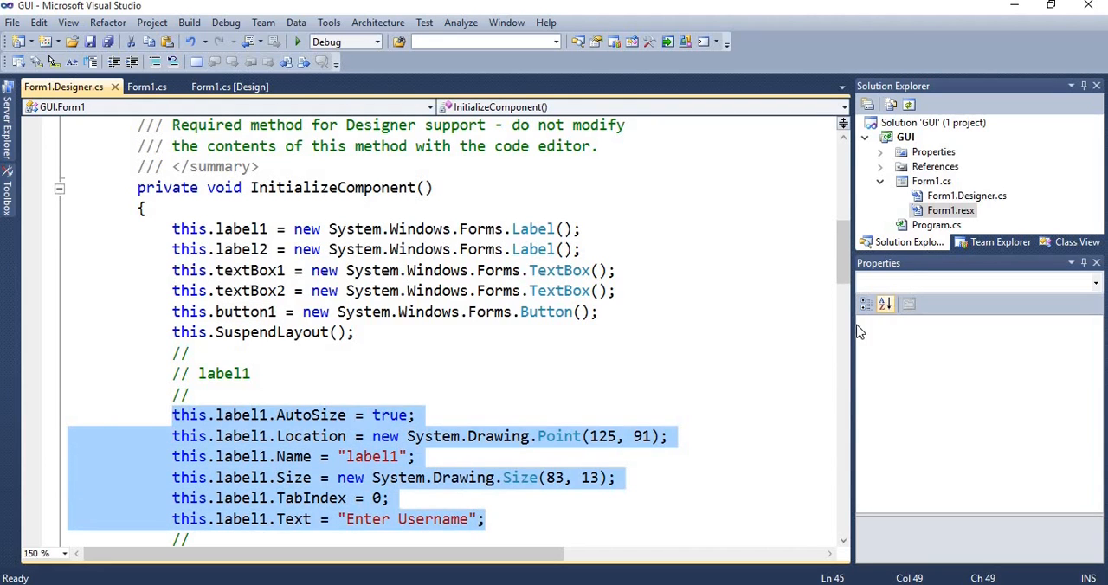
# - Scroll through InitializeComponent's control properties, including the password asterisk, then back up
pyautogui.scroll(-3)
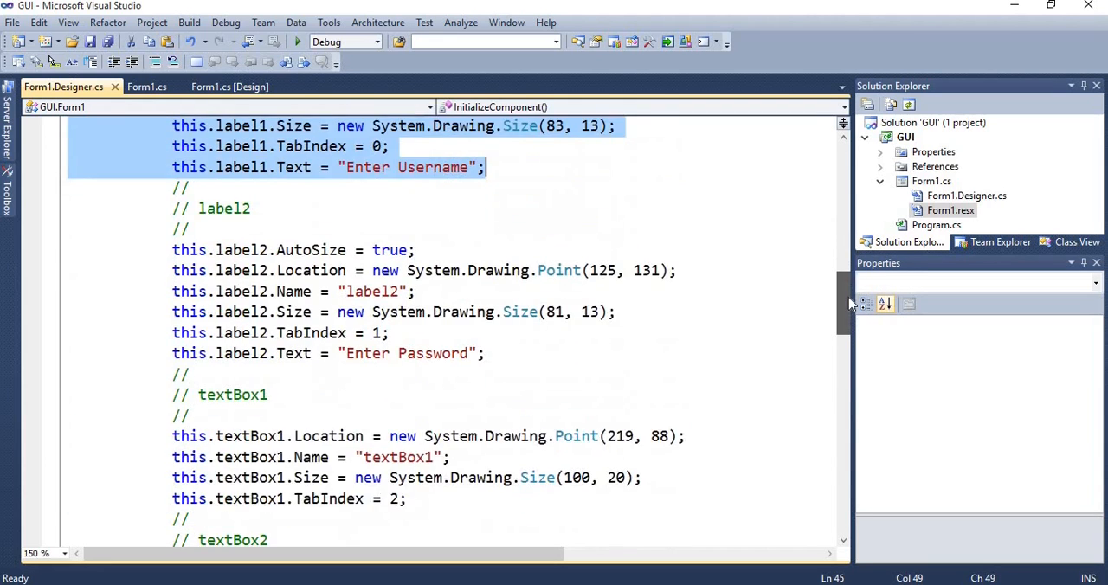
pyautogui.scroll(-3)
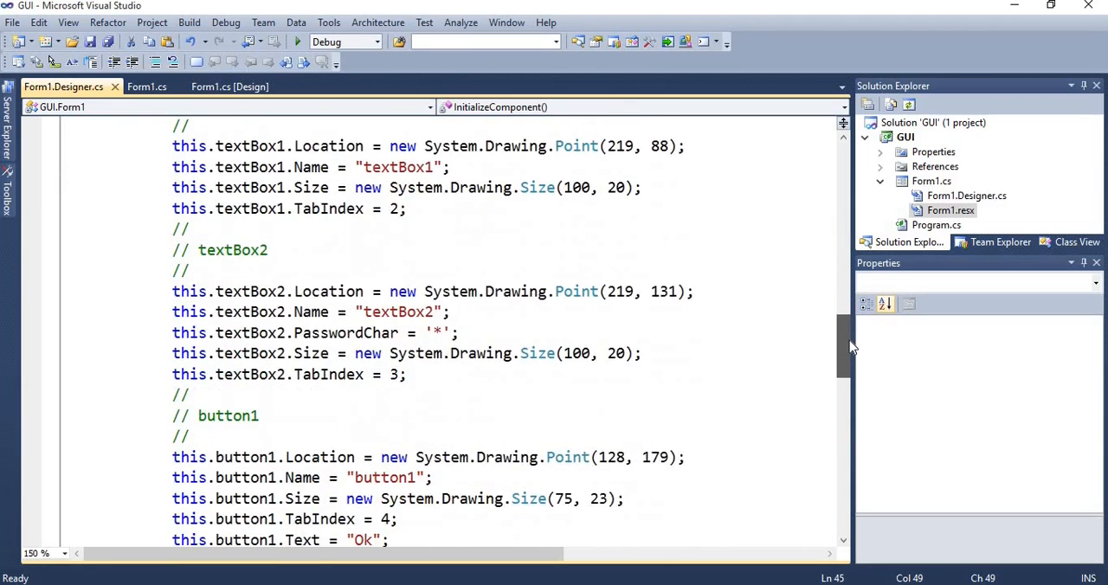
pyautogui.scroll(-3)
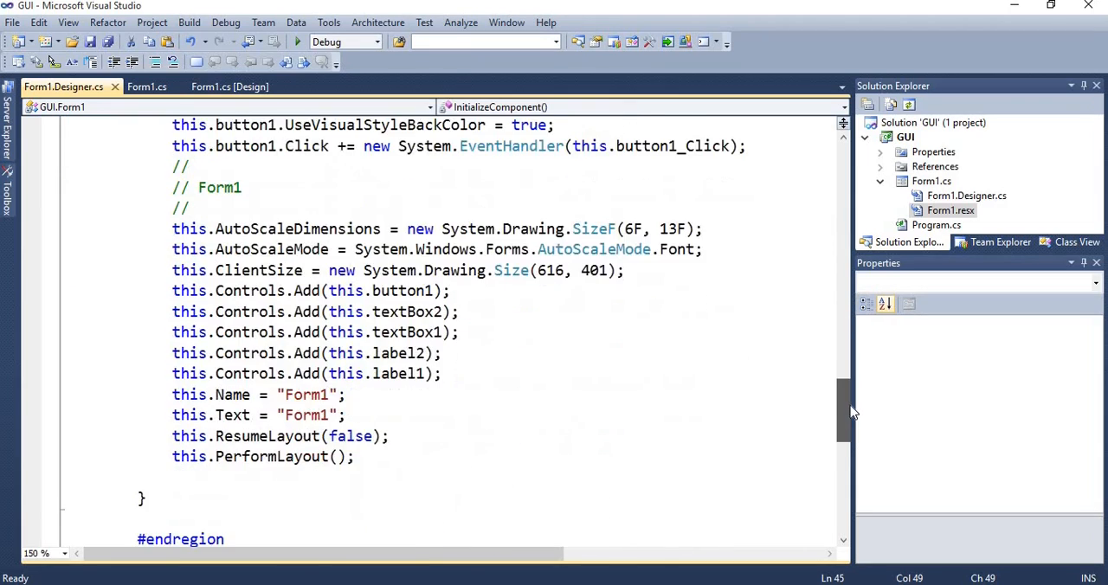
pyautogui.scroll(-3)
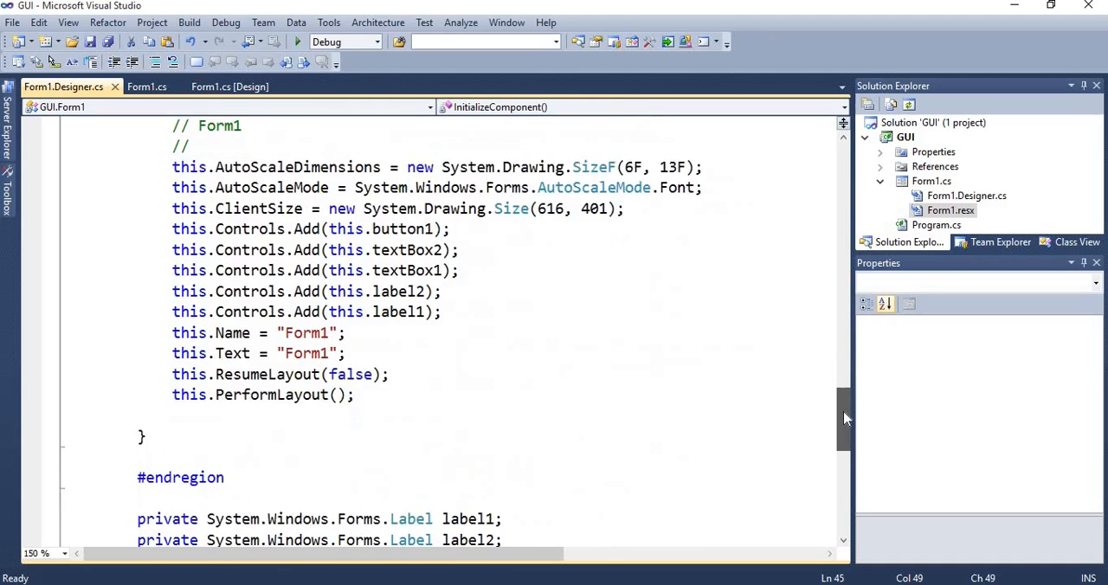
pyautogui.scroll(3)
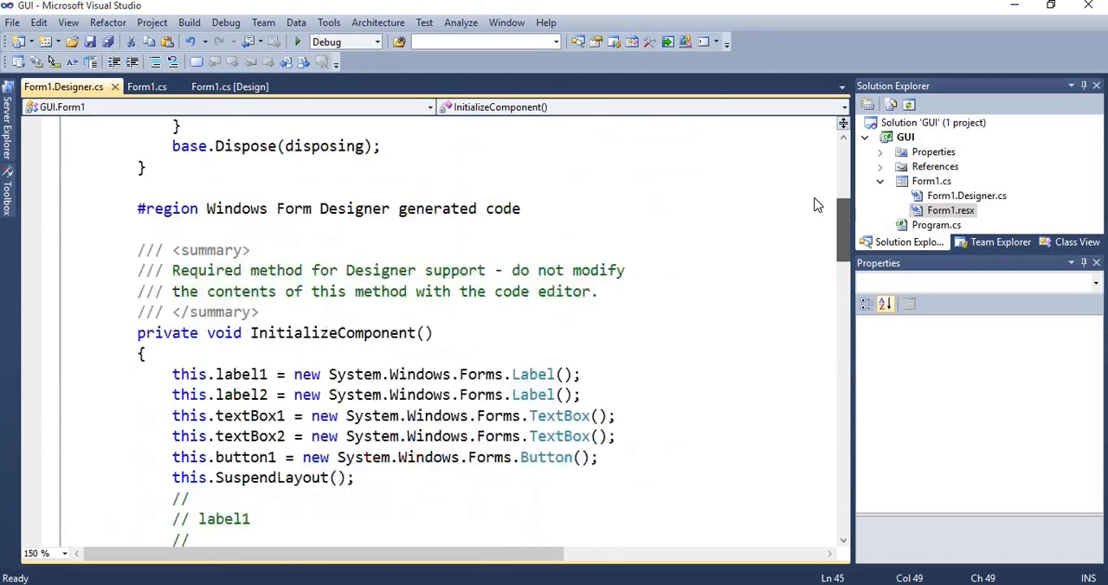
pyautogui.scroll(3)
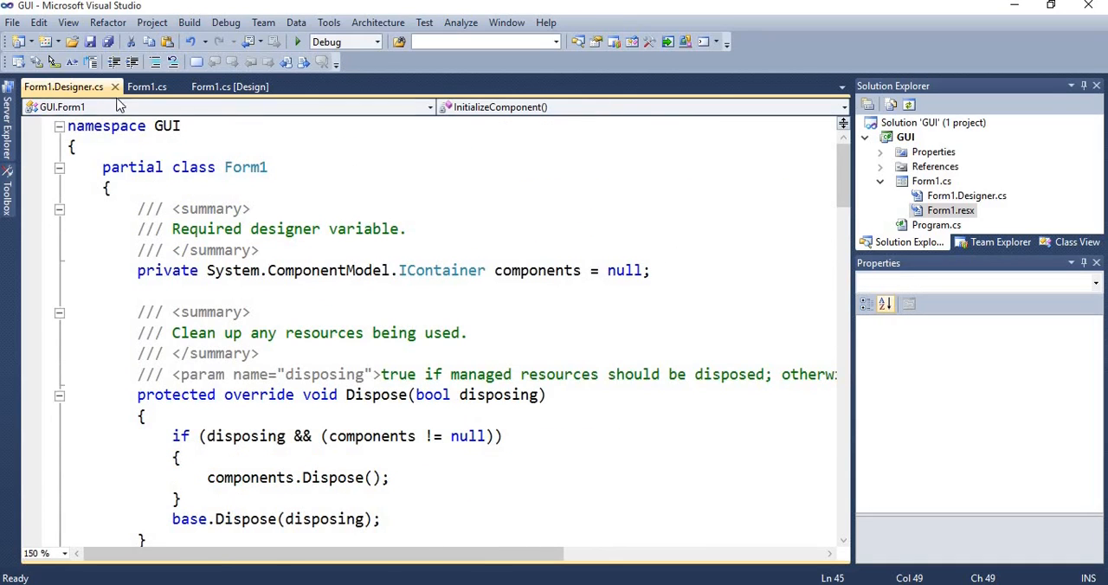
# - Glance at the button1_Click handler in Form1.cs, then return to Form1.cs [Design]
pyautogui.click(146, 86)
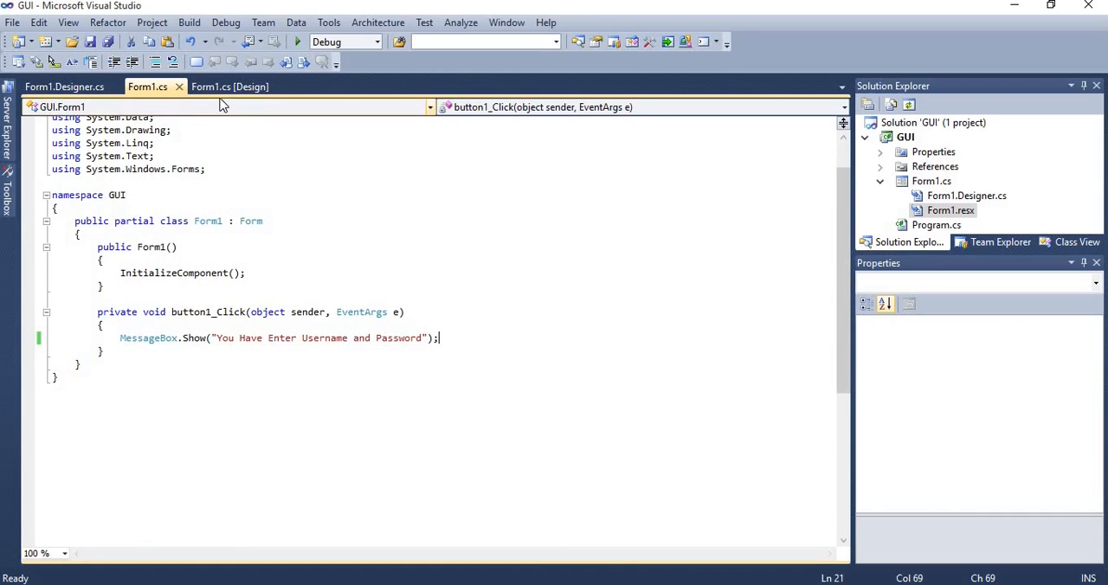
pyautogui.click(229, 86)
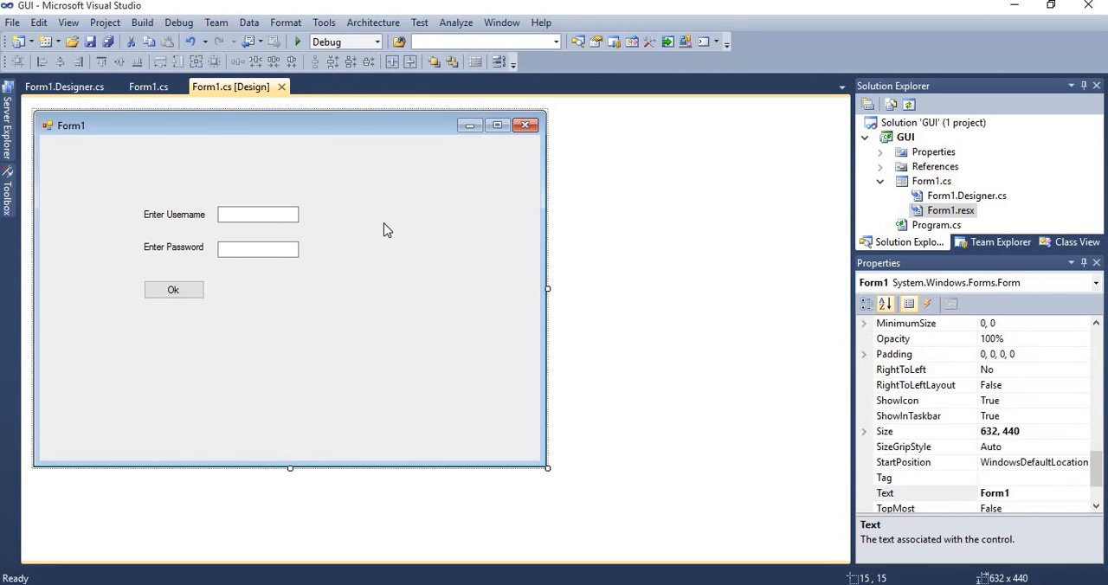